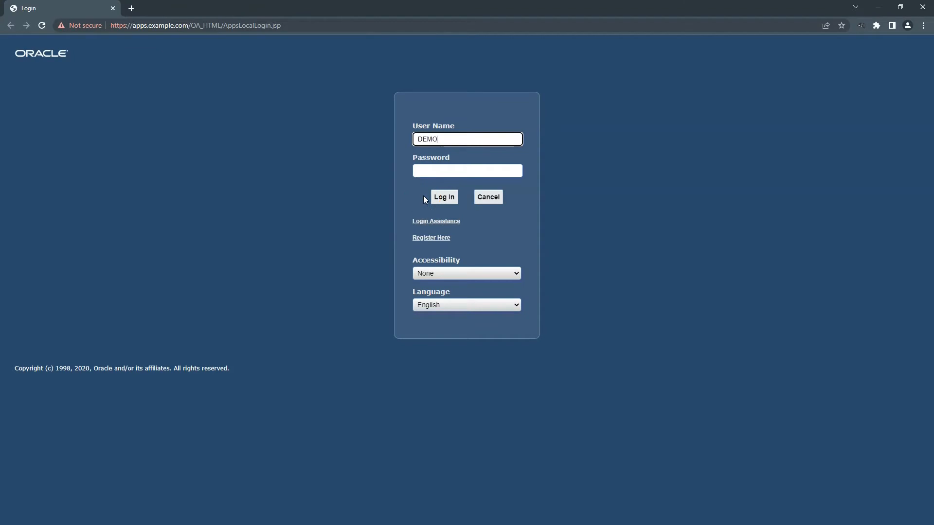
- Log in on AppsLocalLogin as USER with the password to reach the Home page
text(USER)
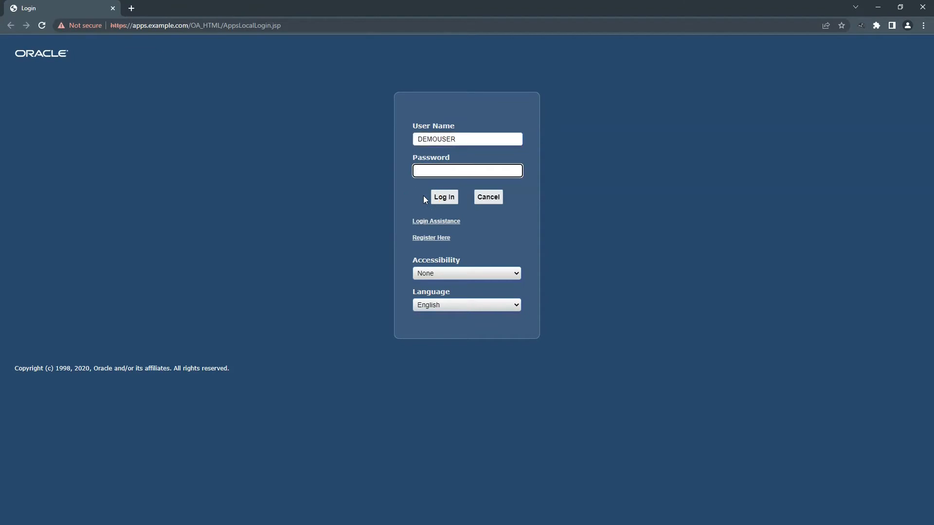
text(password)
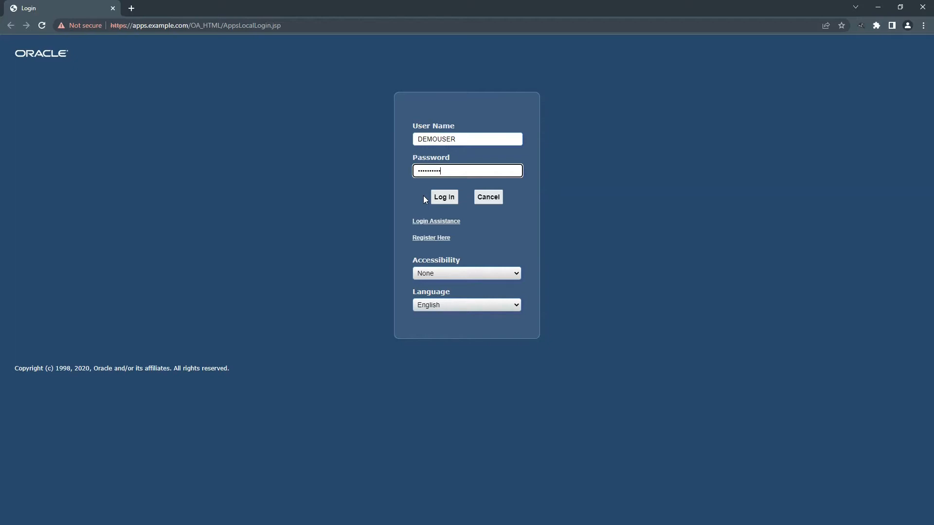
click(444, 197)
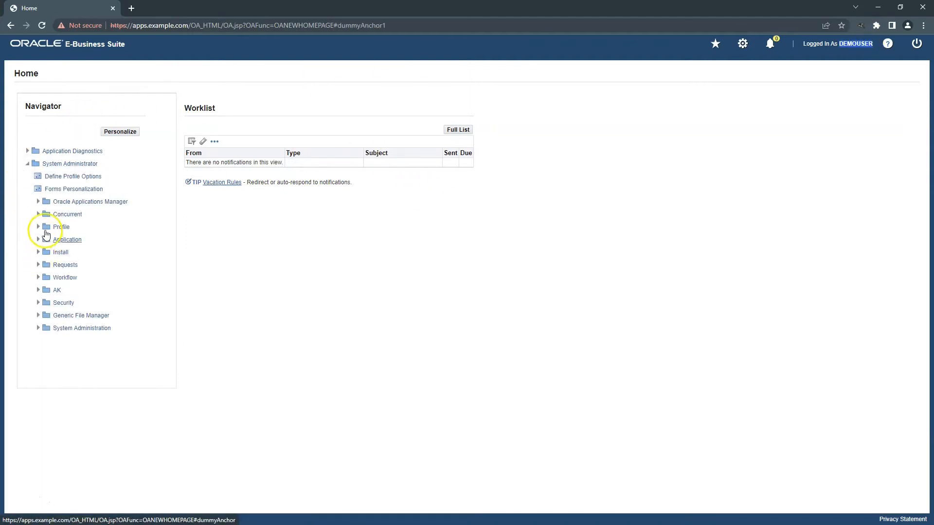
- Submit an Active Users concurrent request and find it Pending in the Requests list
click(38, 214)
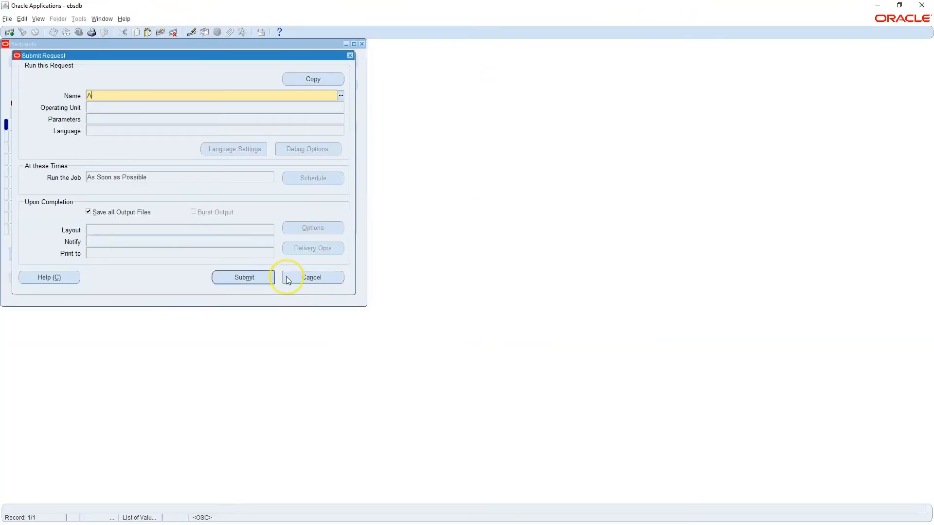
text(Active Users)
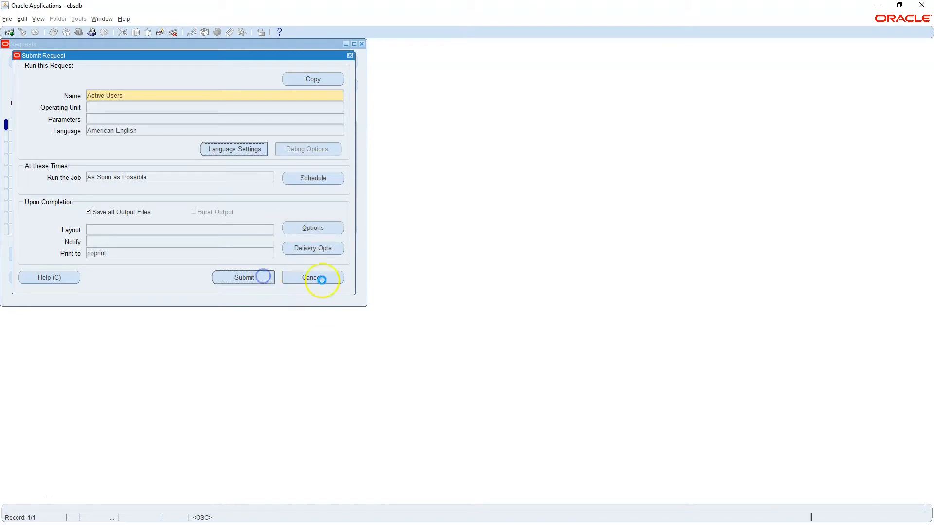
click(313, 277)
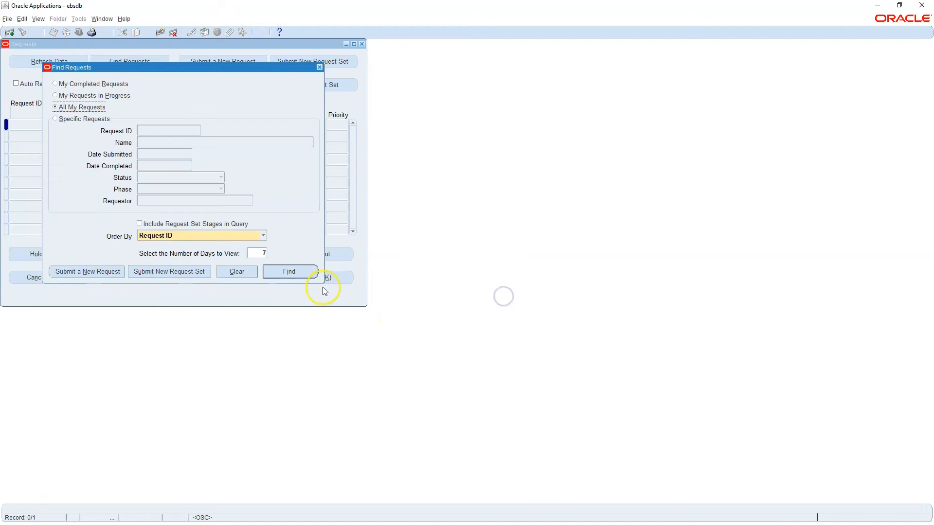
click(290, 272)
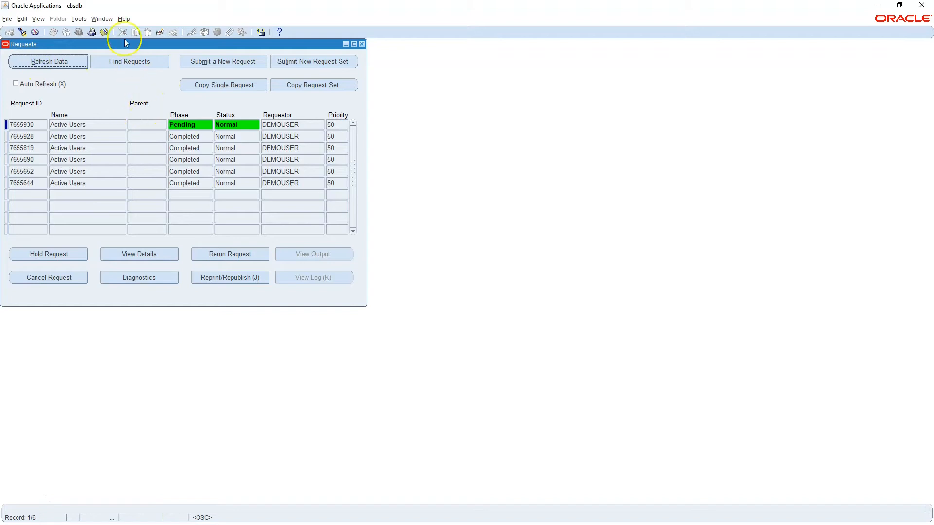
- Review About Oracle Applications version details, then view the Active Users report output
click(124, 18)
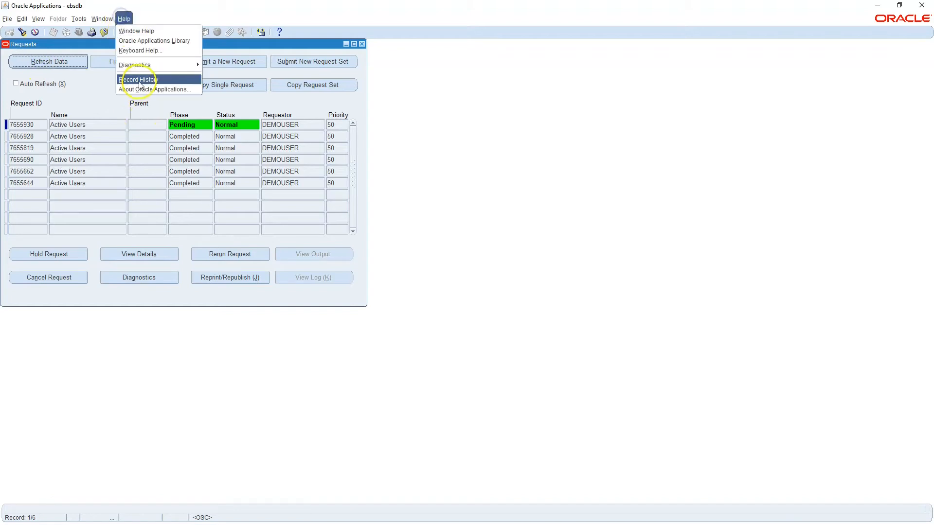
click(155, 90)
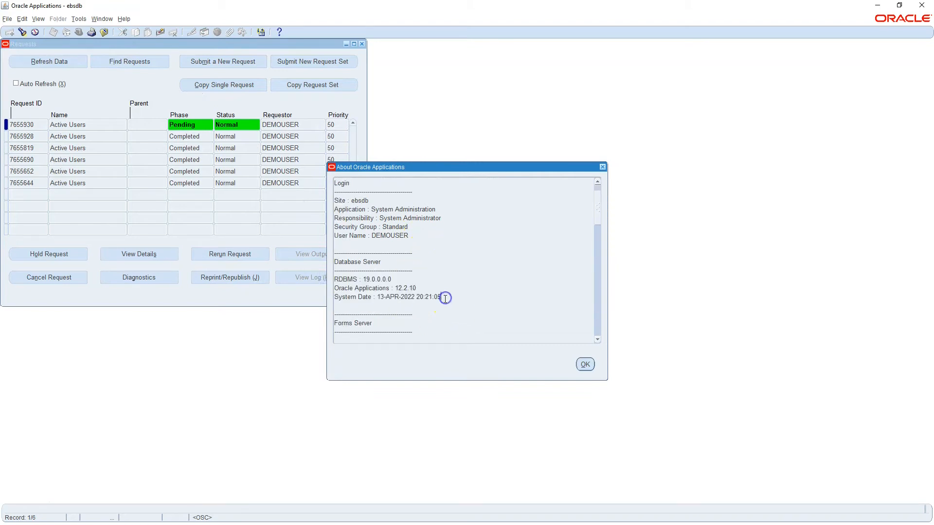
scroll(down, 3)
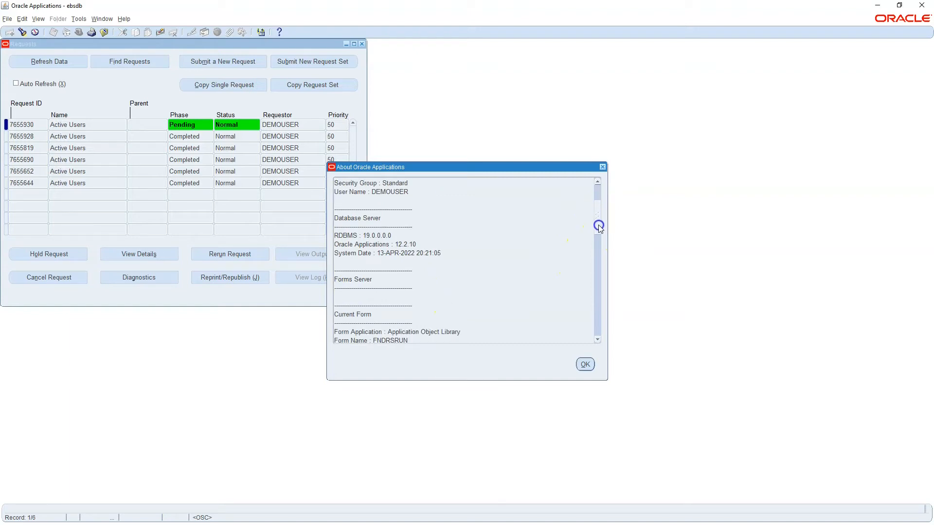
scroll(down, 3)
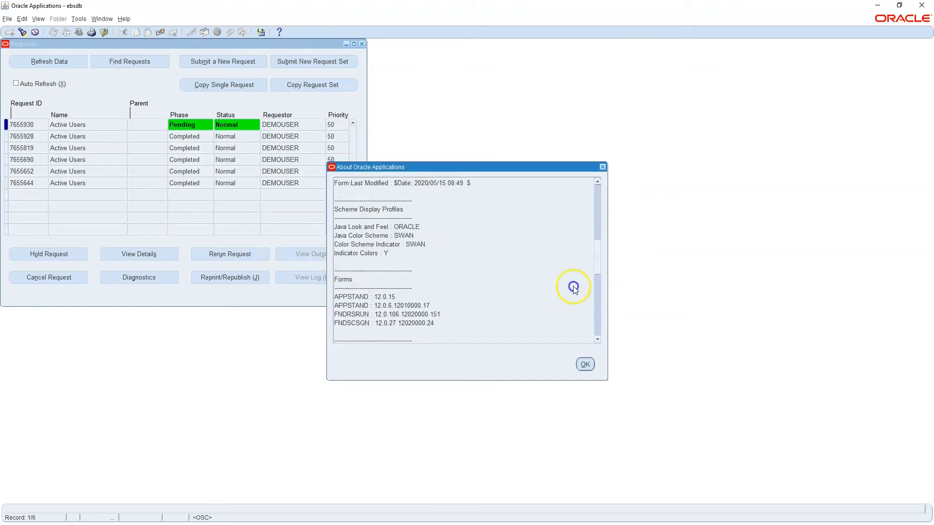
click(585, 363)
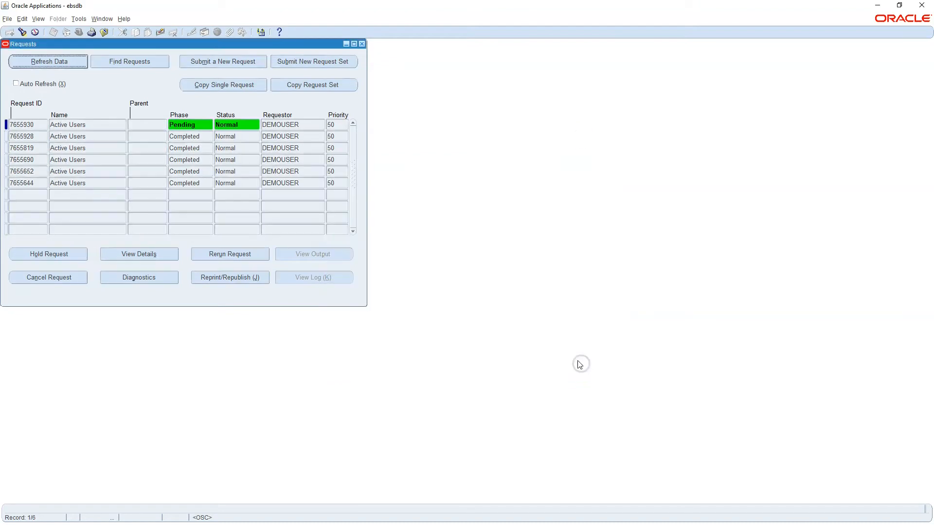
click(48, 62)
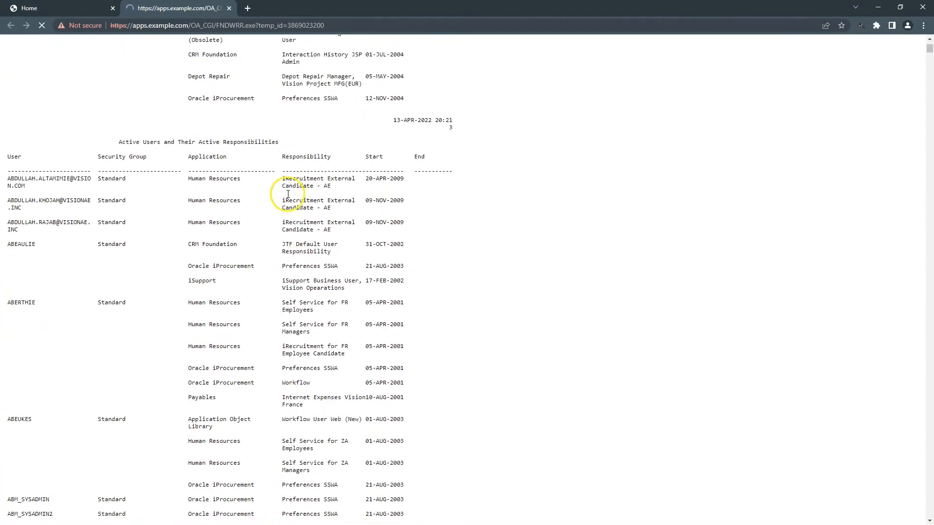
scroll(down, 3)
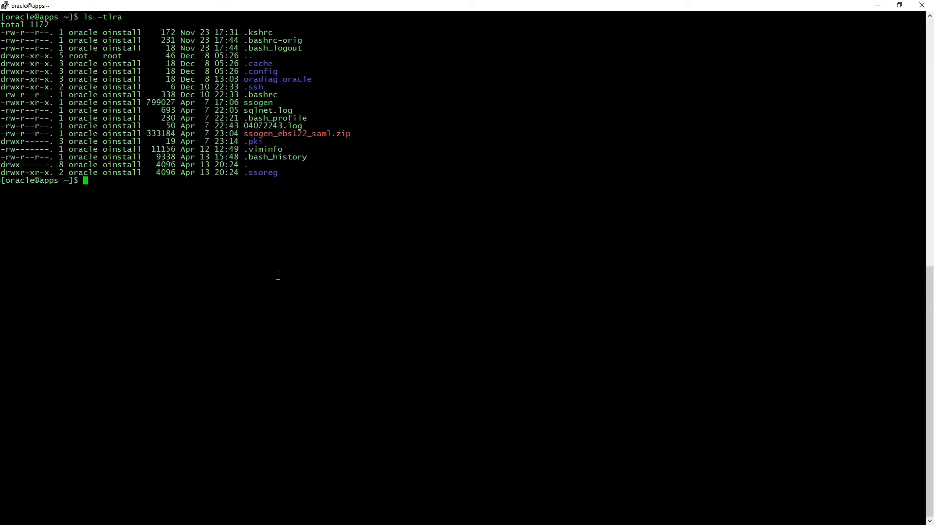
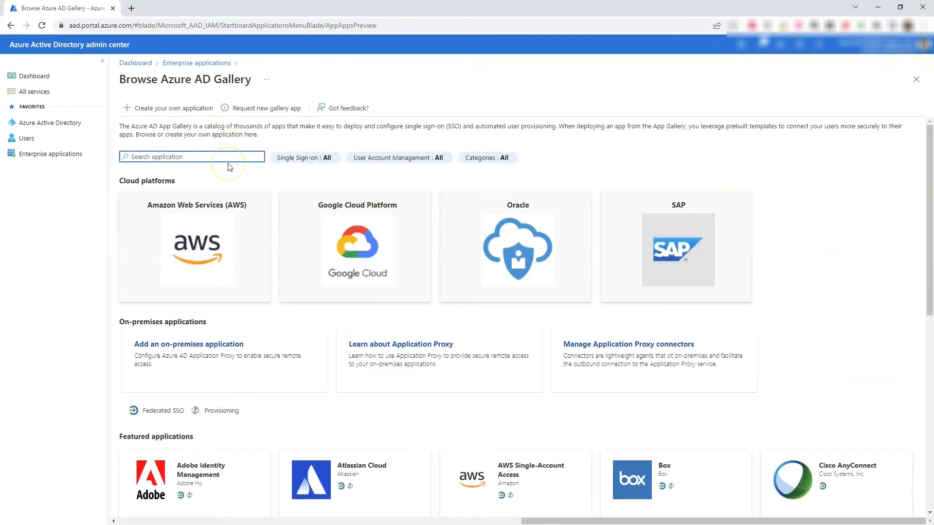
- Create enterprise application 'SSOGEN - EBSDEV' from the SSOGEN Gateway gallery entry
text(SSOGEN)
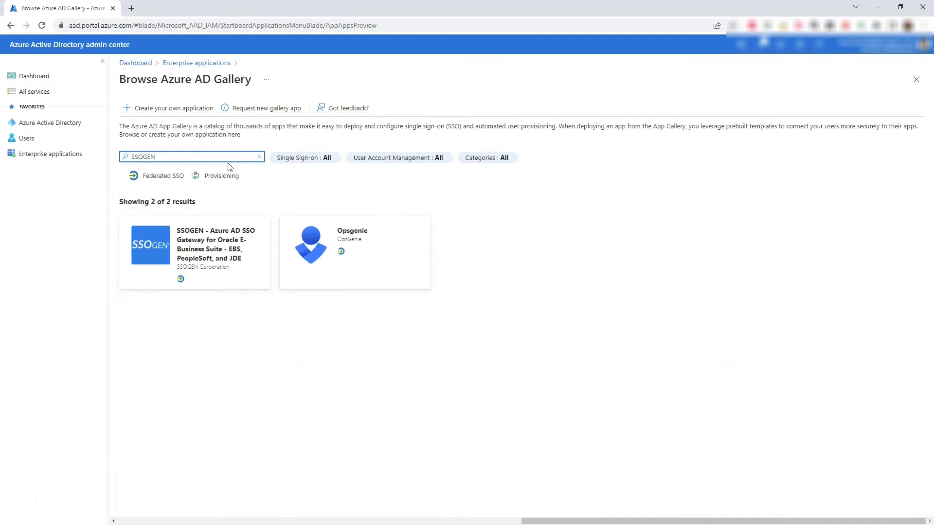
click(193, 250)
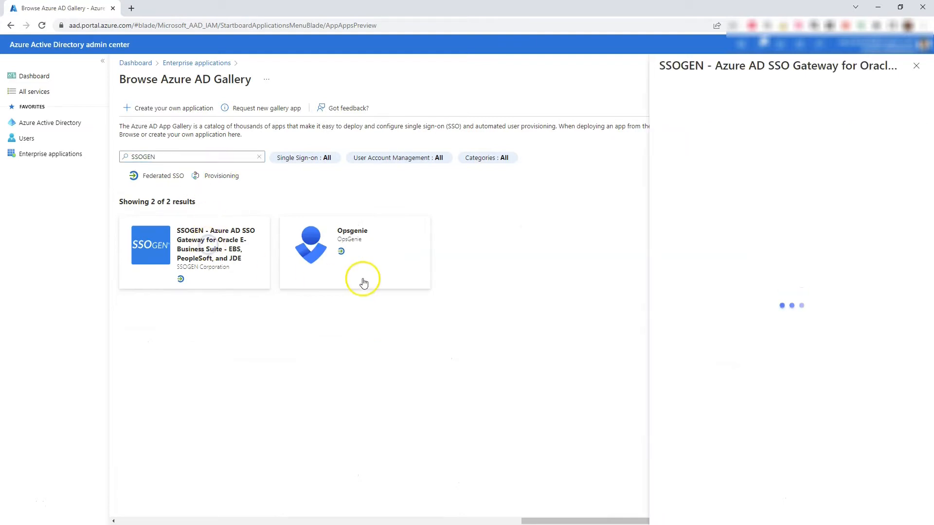
click(193, 252)
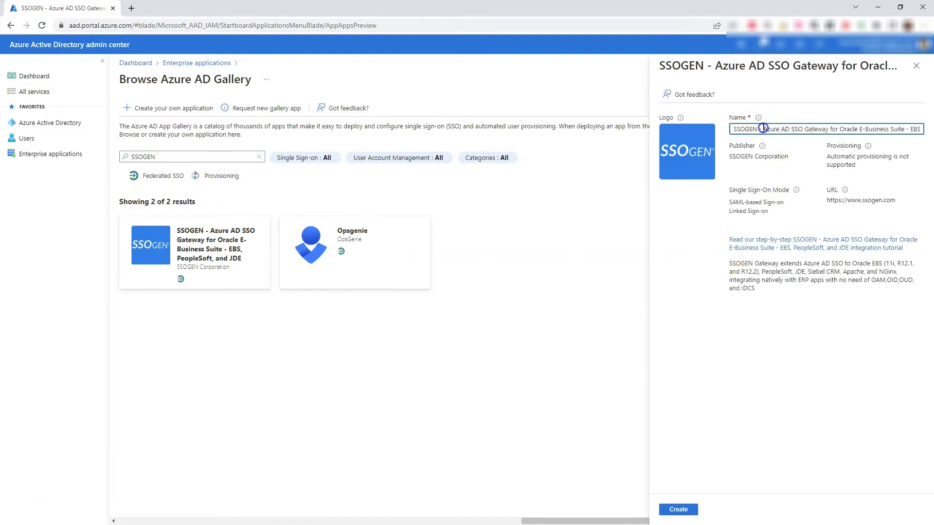
text(SSOGEN - EBSDEV)
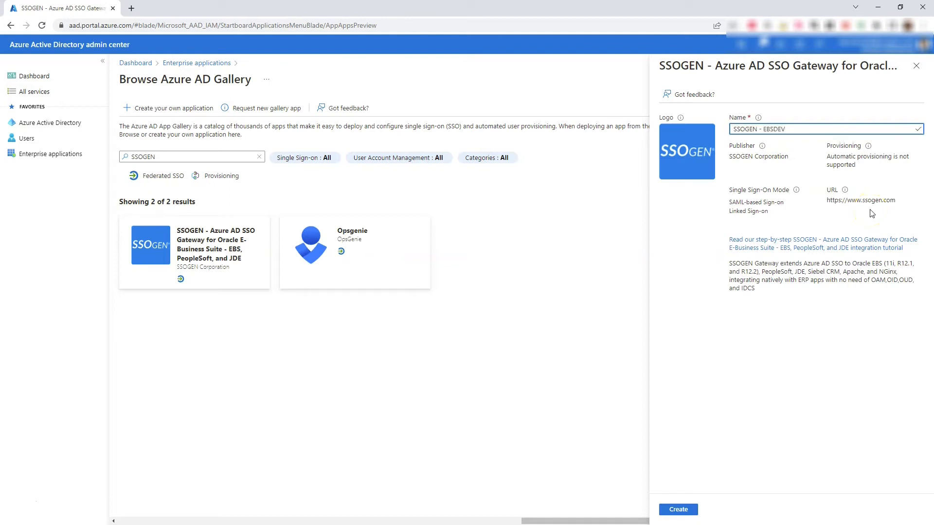
click(678, 509)
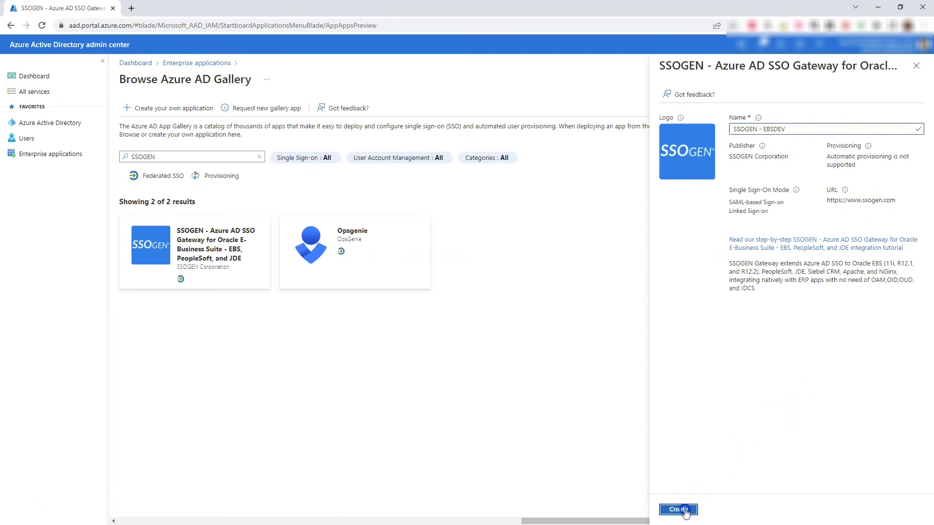
click(677, 509)
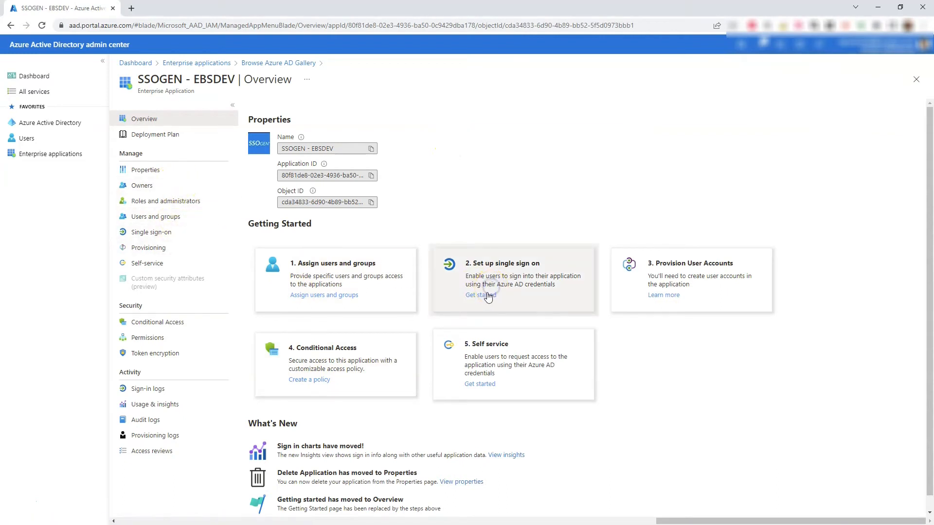
click(480, 295)
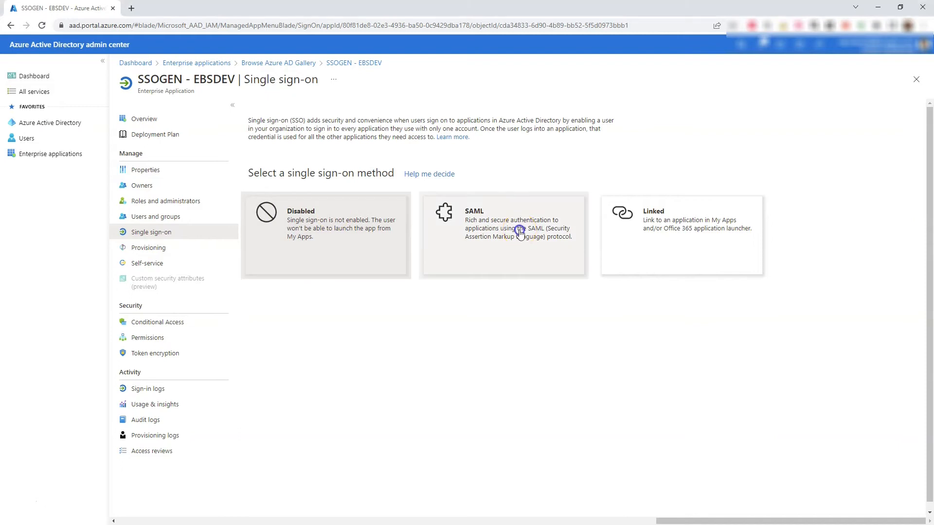
click(503, 235)
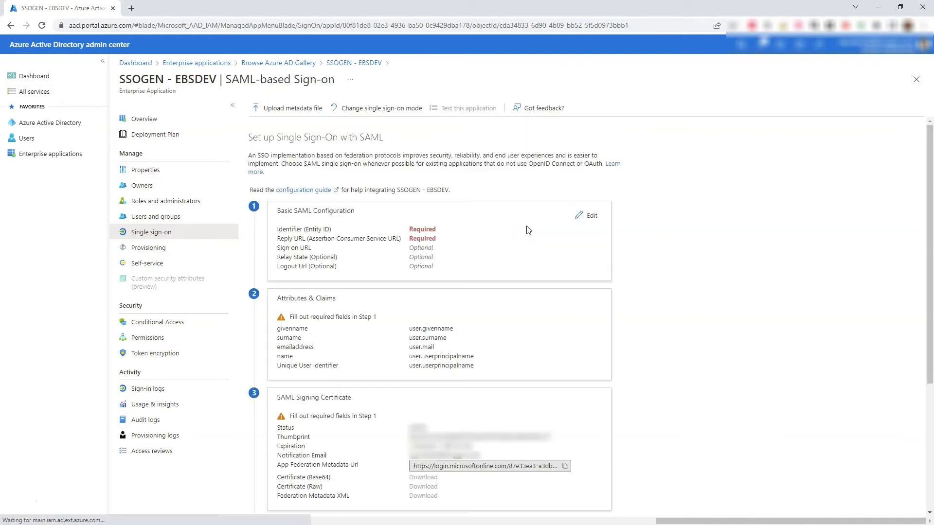
click(591, 215)
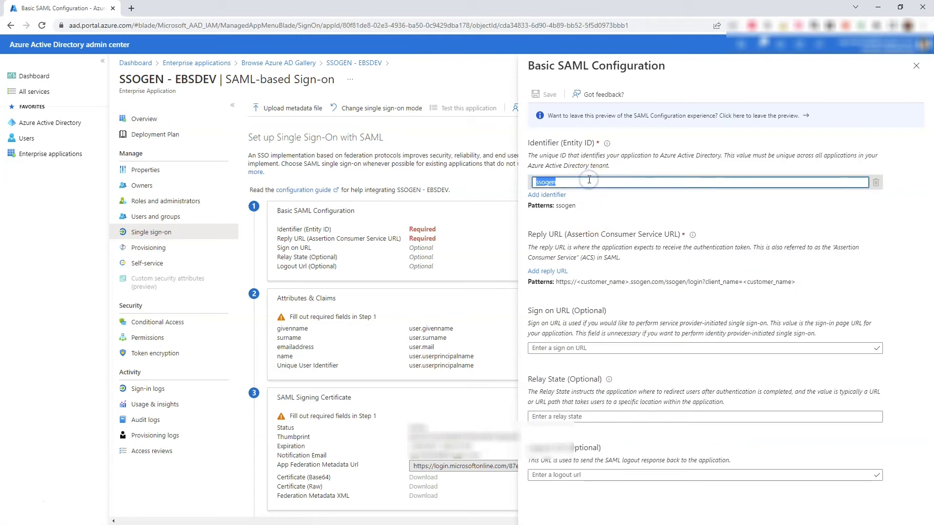
text(https://apps.example.com)
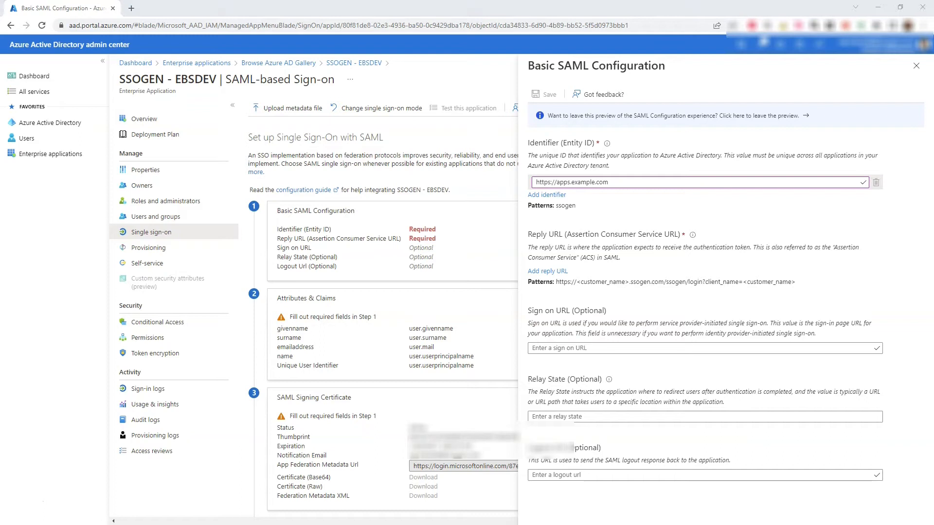
click(607, 348)
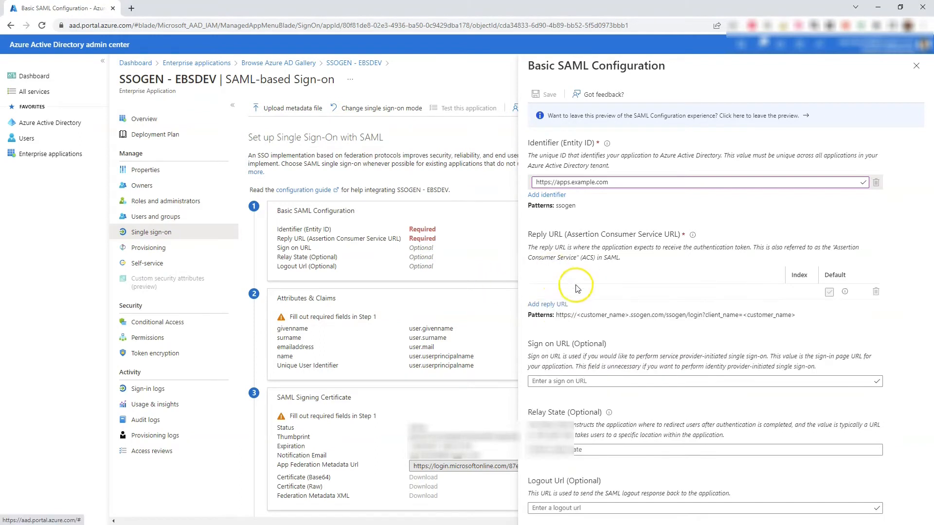
text(https://apps.example.com/ssogen/acs)
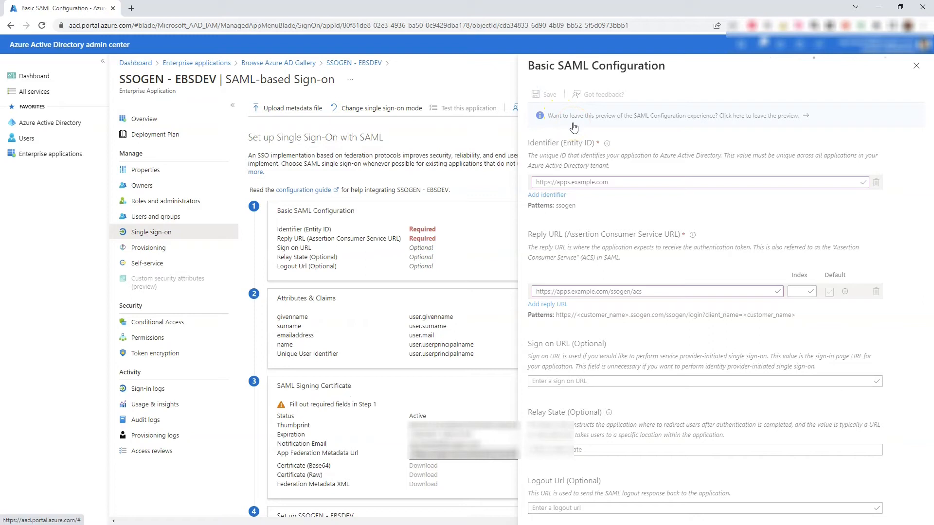
click(544, 94)
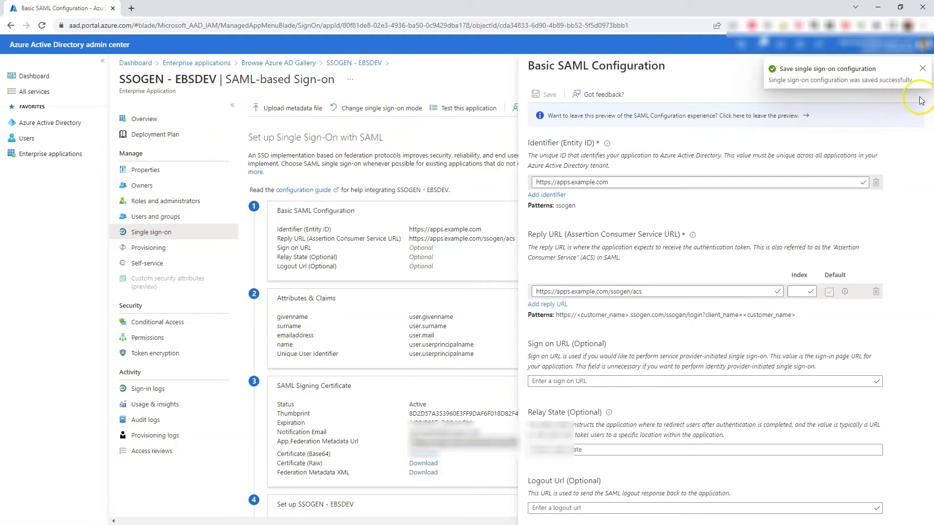
click(922, 67)
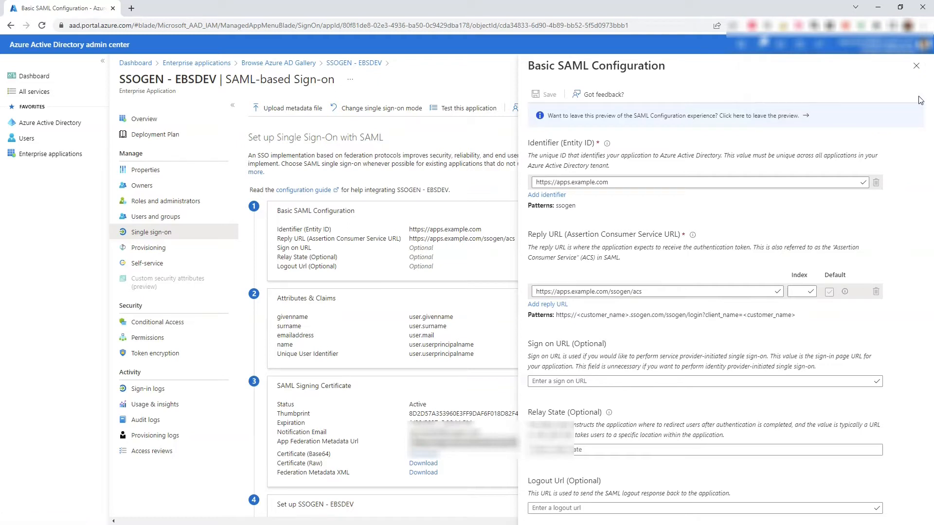
mouse_move(908, 173)
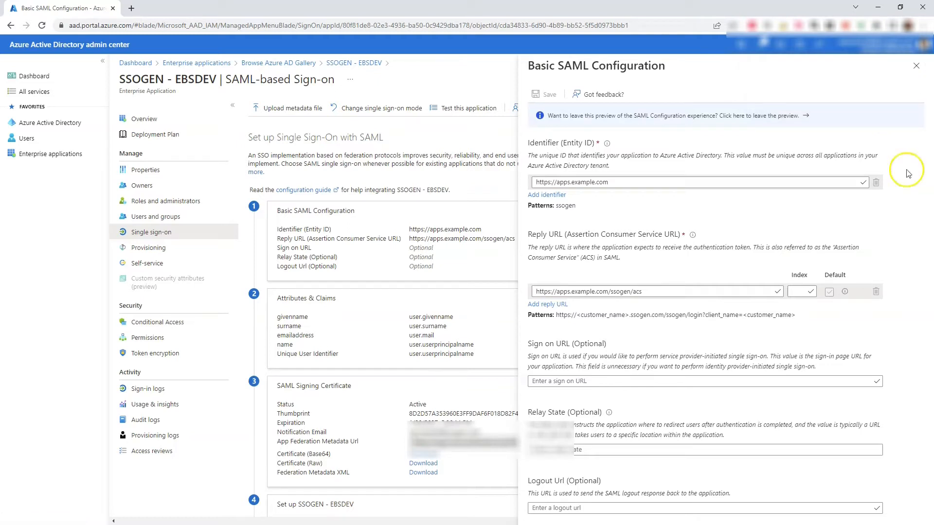
click(915, 65)
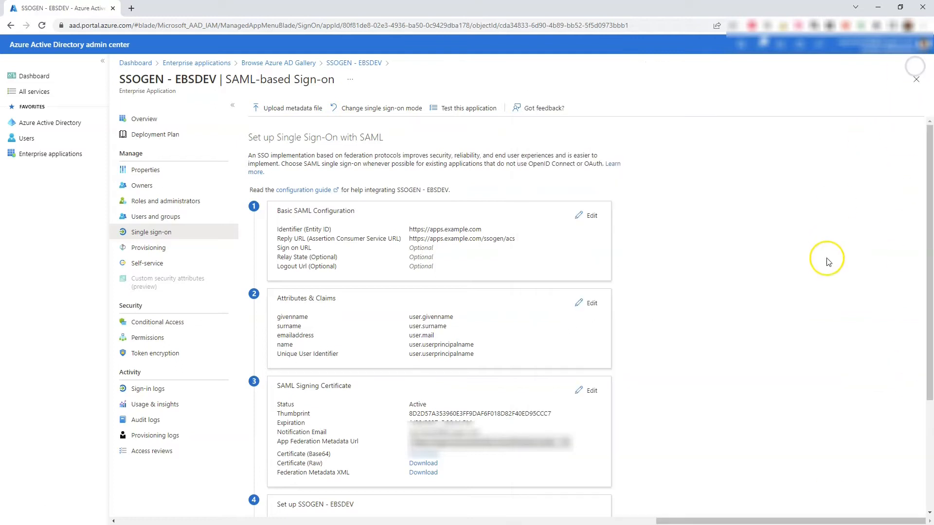
- Set the Unique User Identifier claim to user.onpremisessamaccountname with Unspecified format and save
click(592, 302)
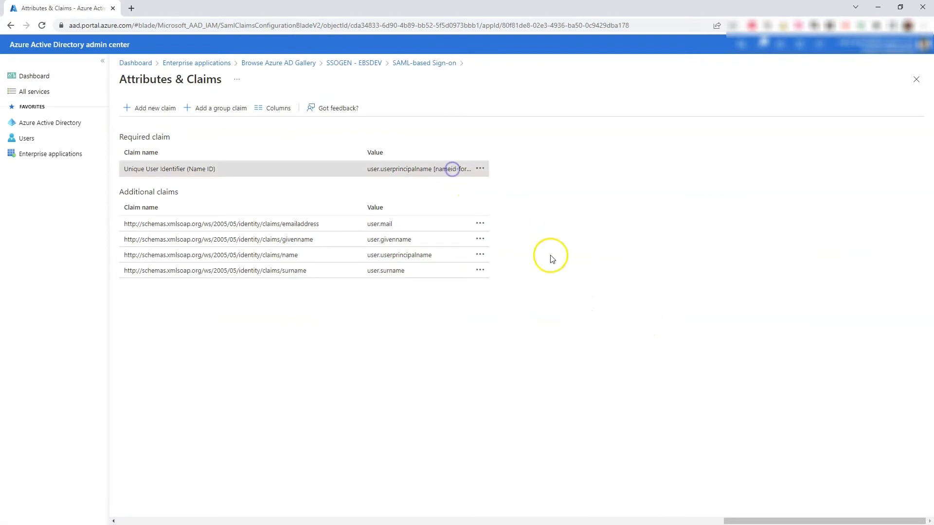
click(169, 169)
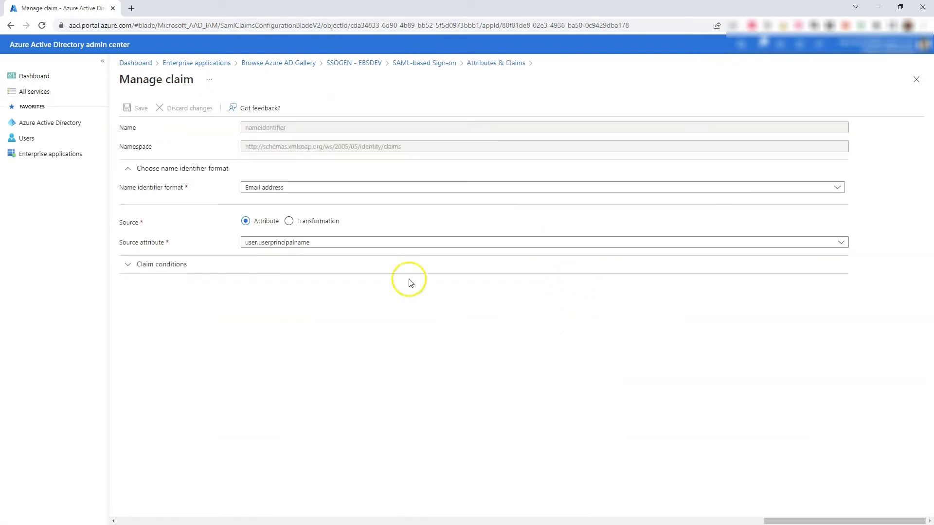
click(542, 187)
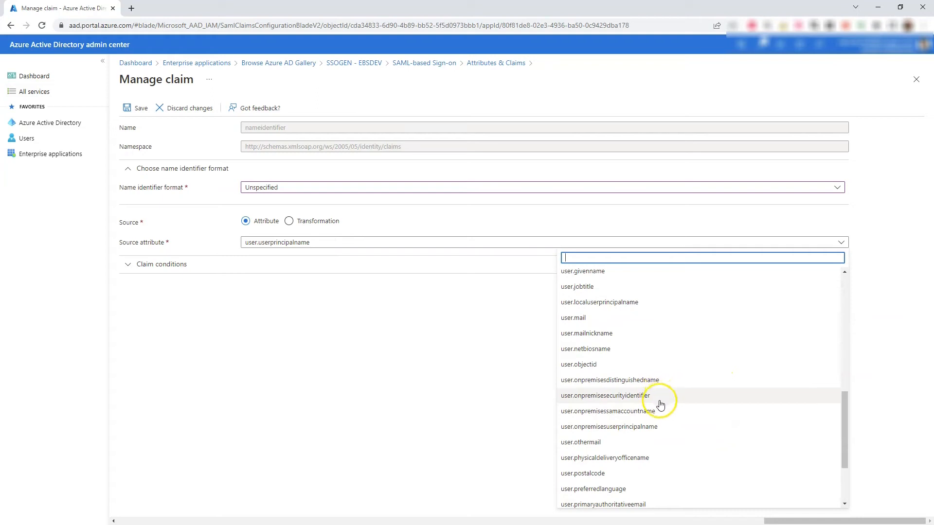
click(607, 410)
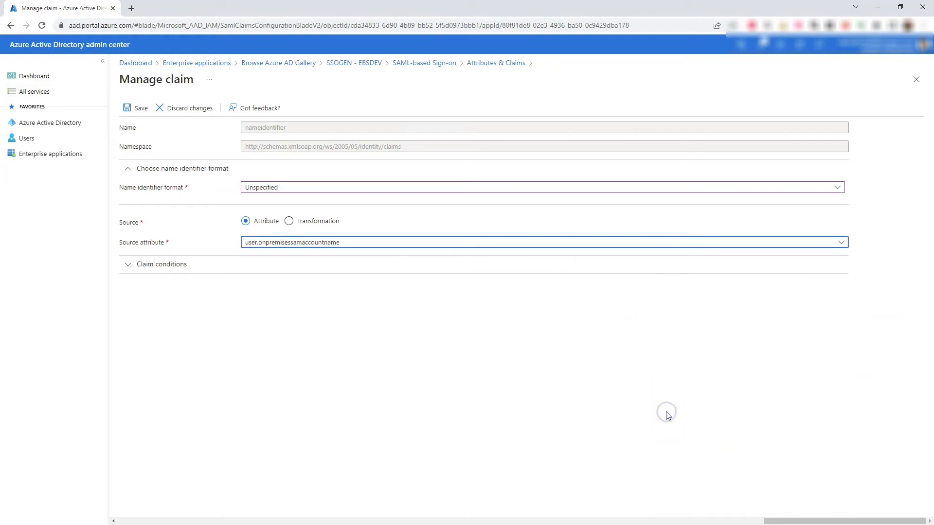
click(134, 108)
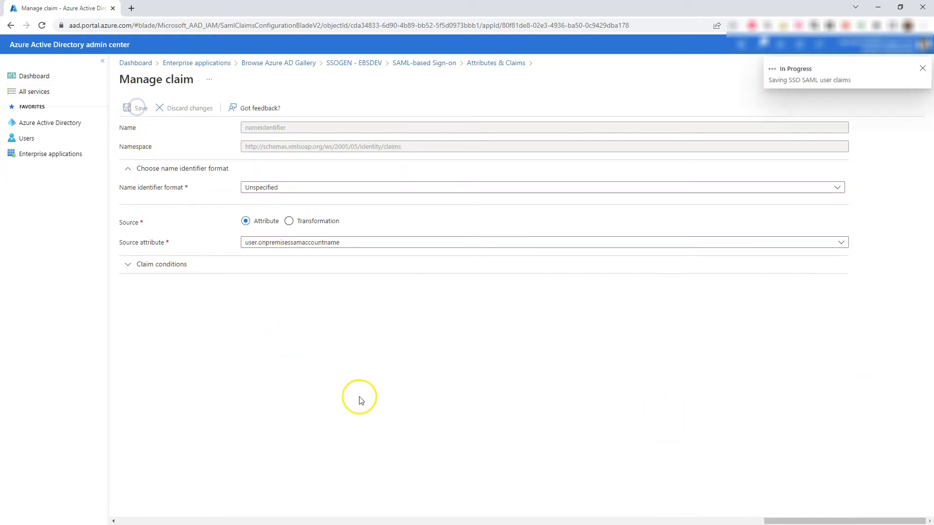
click(136, 108)
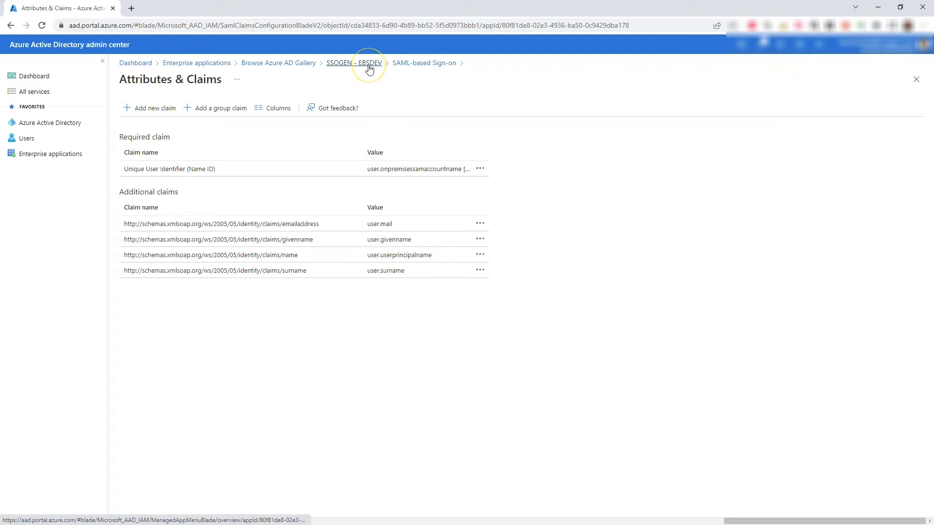
click(353, 62)
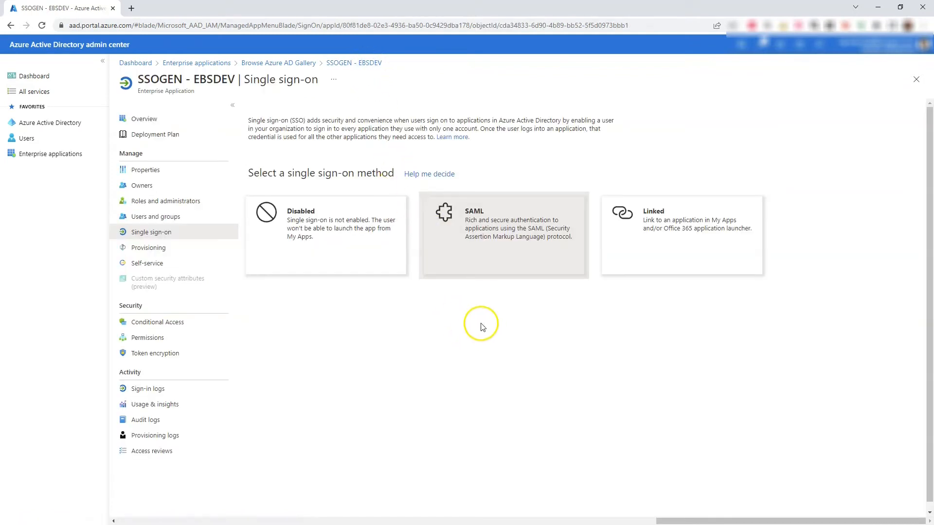
- Set Assignment required to No and copy the App Federation Metadata Url
click(144, 169)
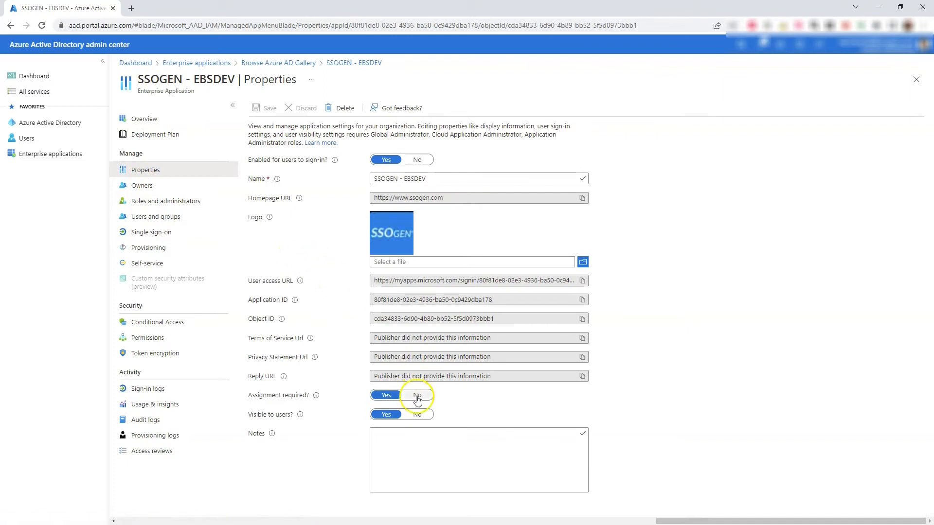
click(417, 395)
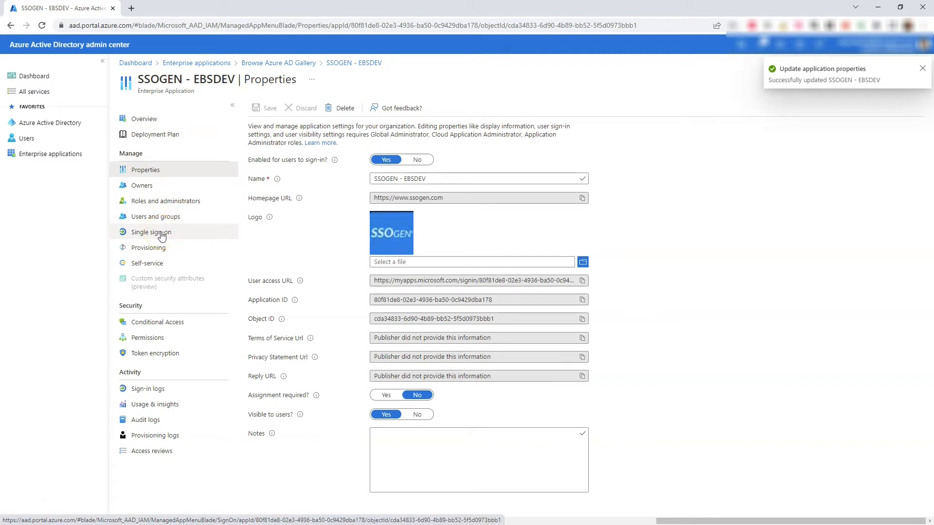
click(151, 232)
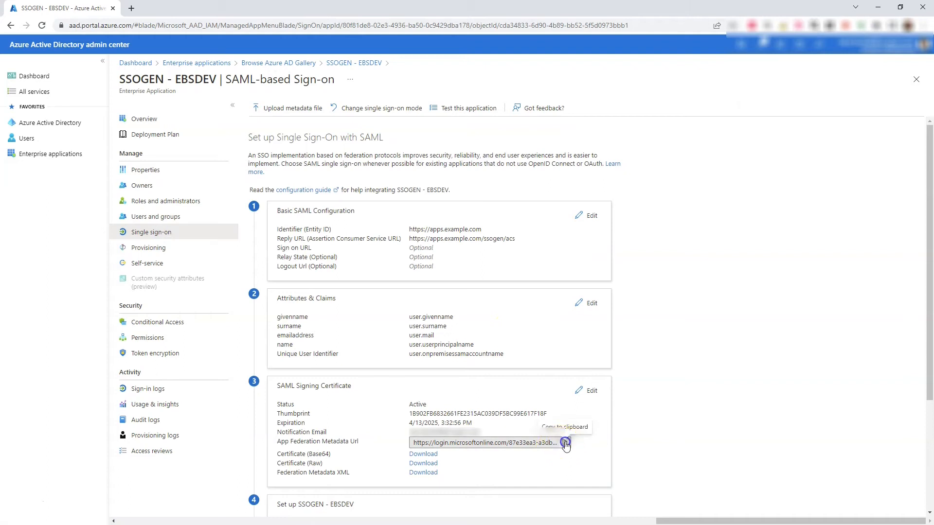
click(565, 442)
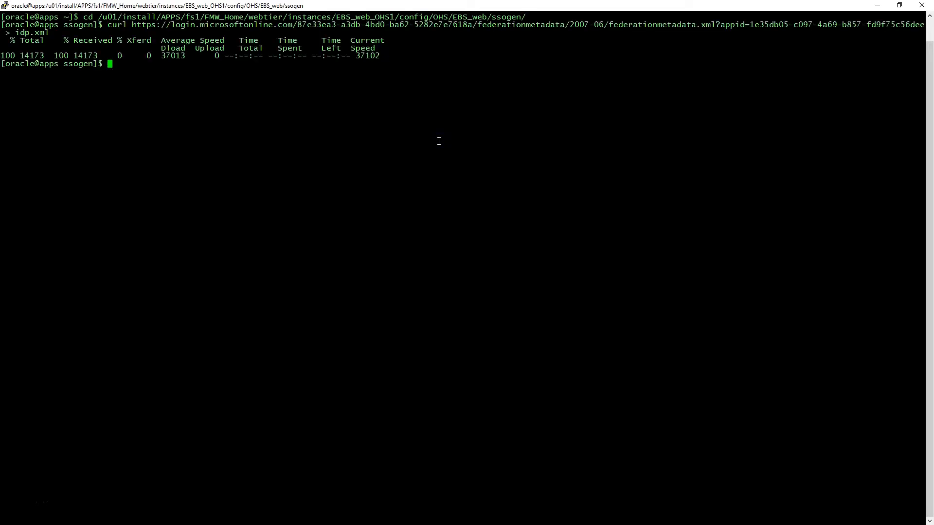
text(adstpall.sh)
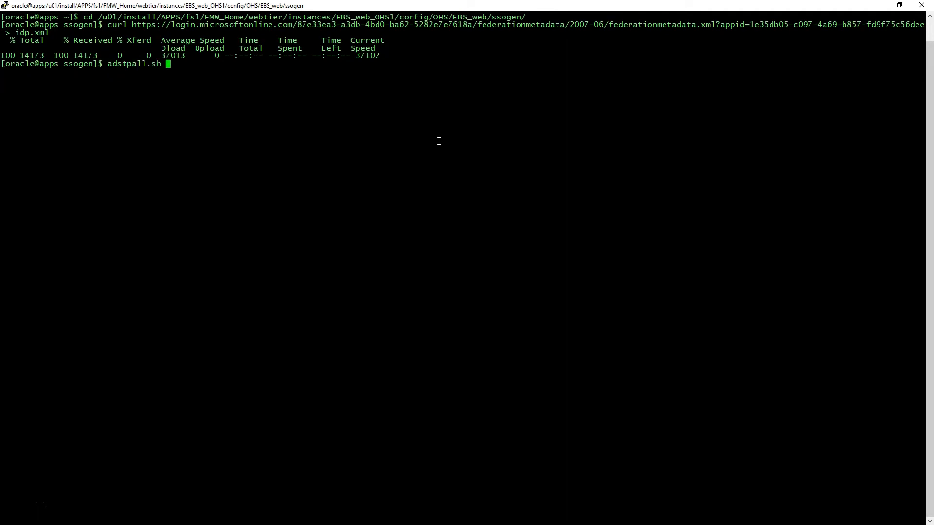
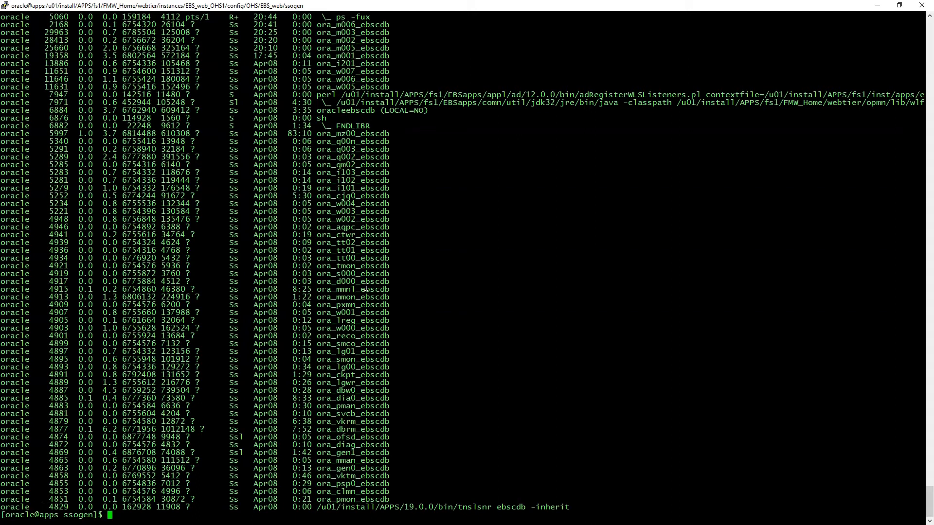
text(adst)
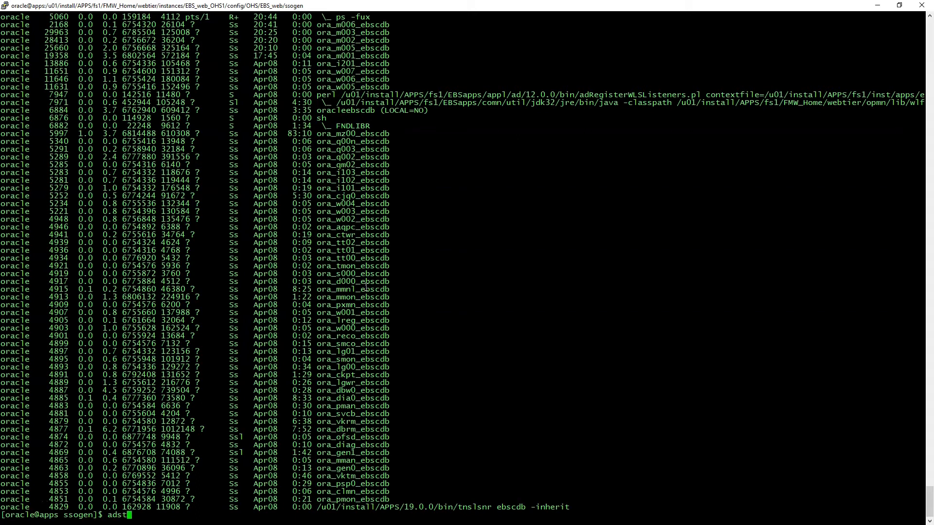
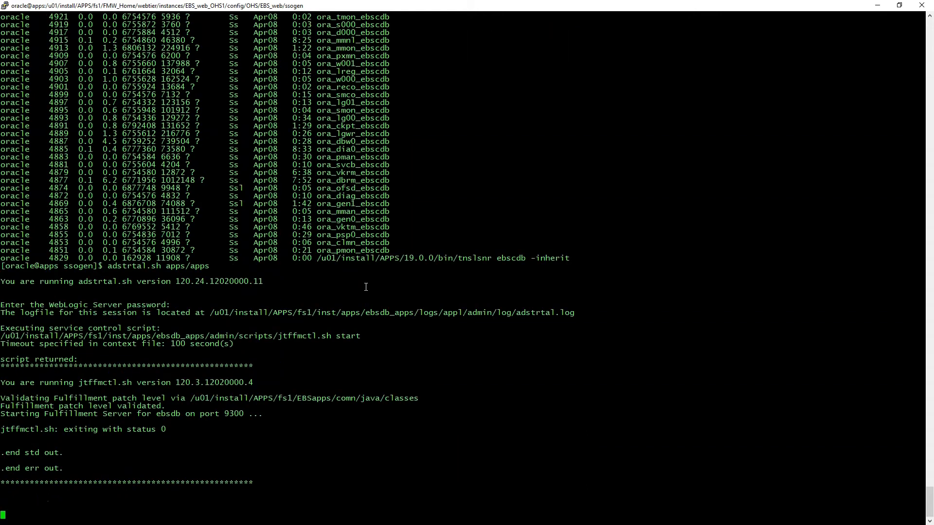
scroll(down, 3)
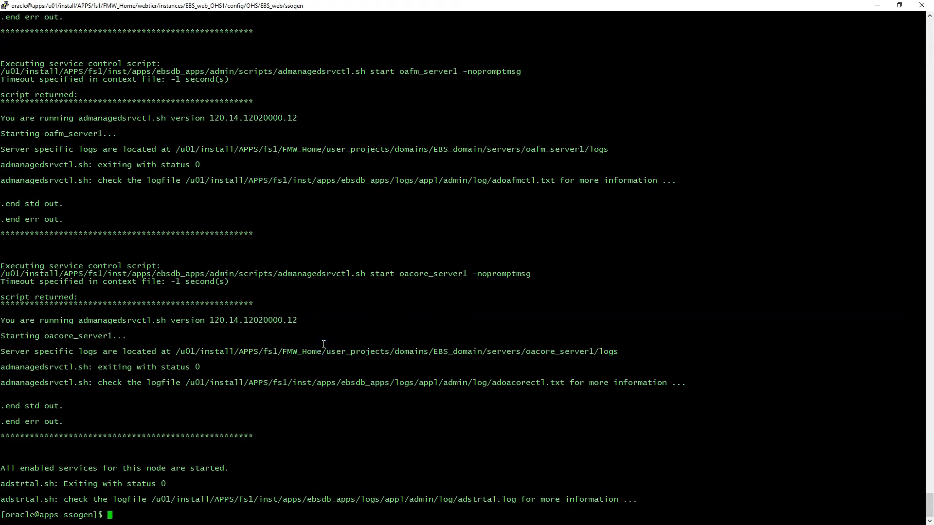
text(ps)
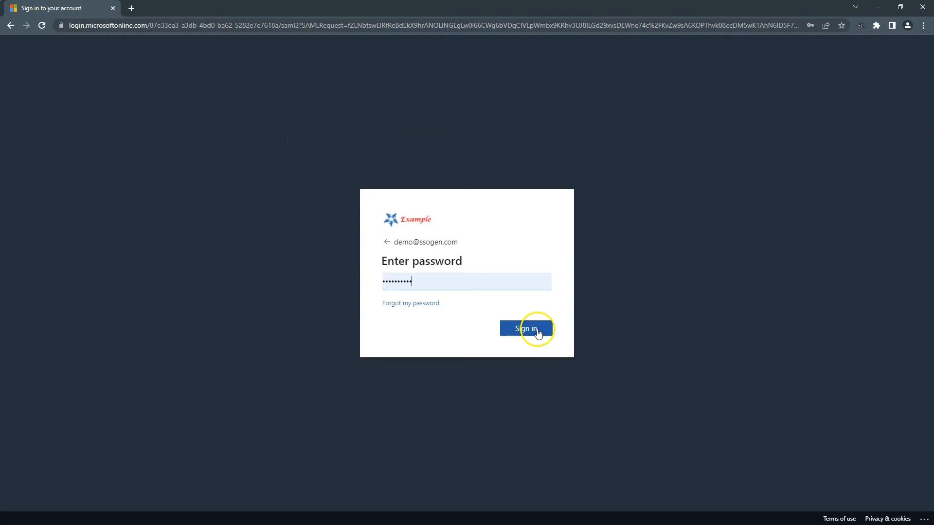
- Complete the Azure AD sign-in, then expand System Administrator and its Concurrent folder in the Navigator
click(526, 329)
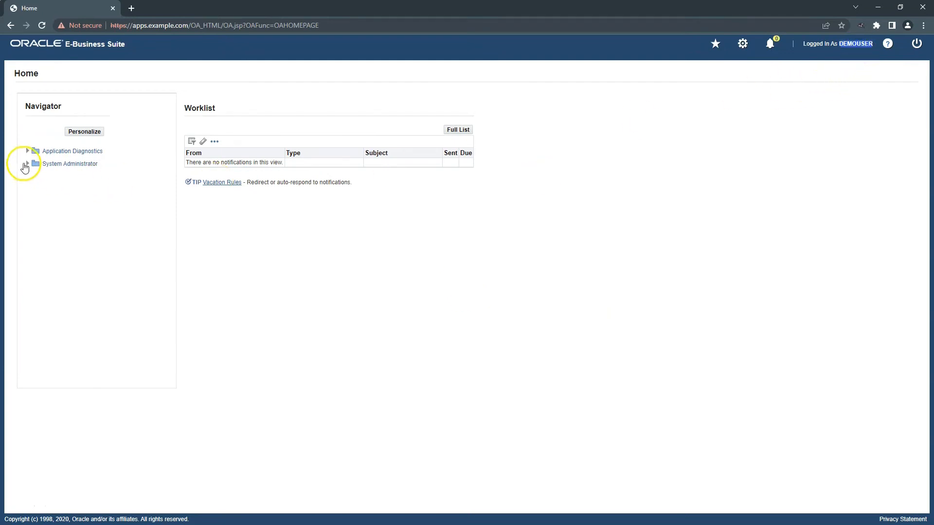
click(27, 164)
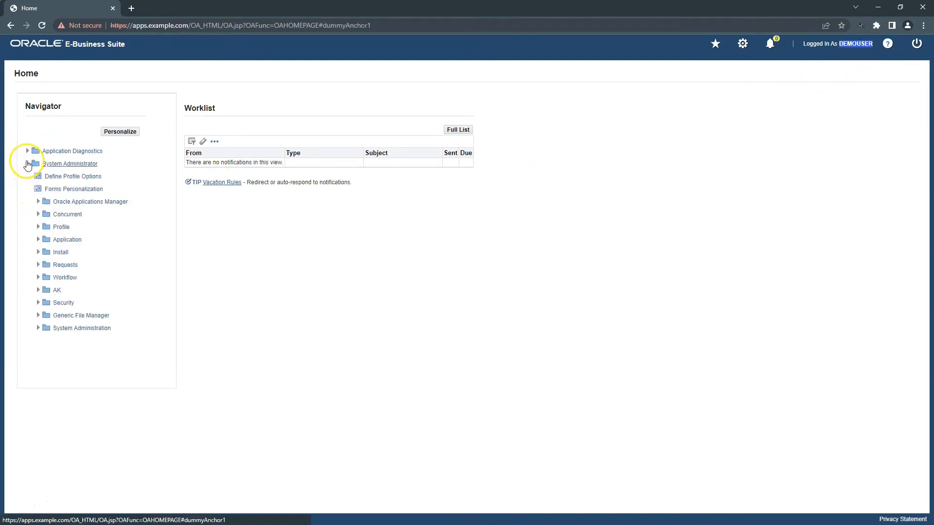
click(28, 164)
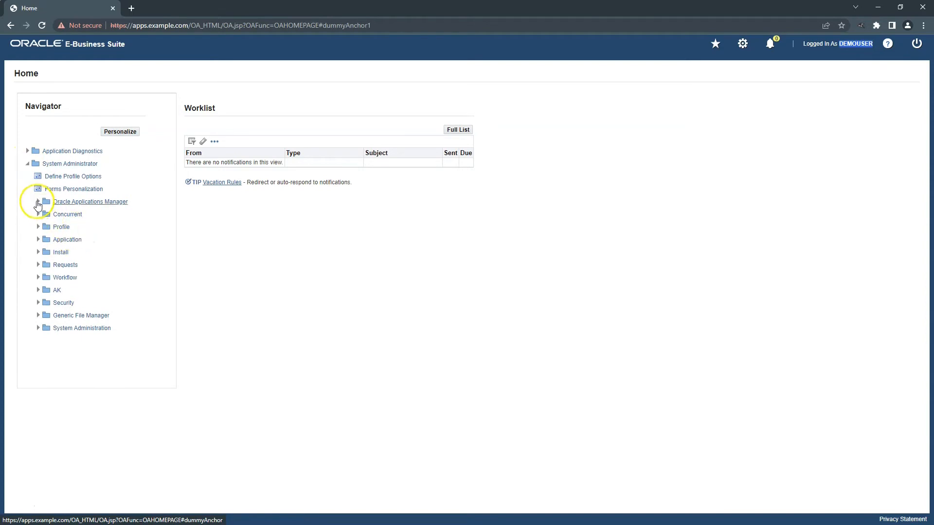
click(38, 214)
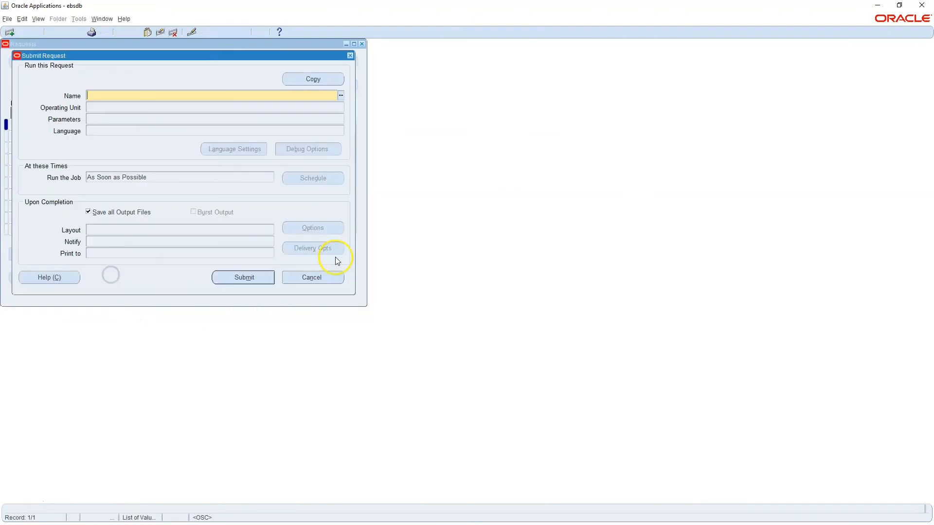
- Submit an Active Users concurrent request, find it in Requests and view its report output
text(Active Users)
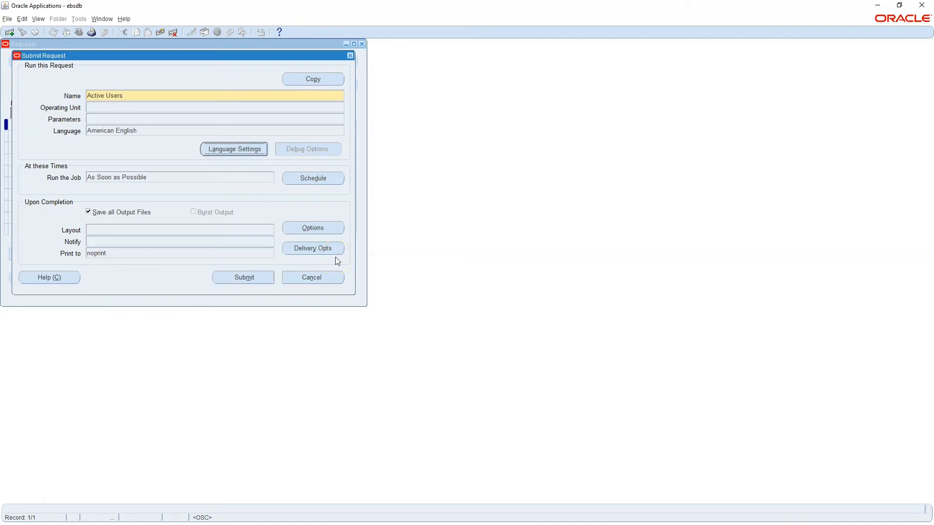
click(243, 277)
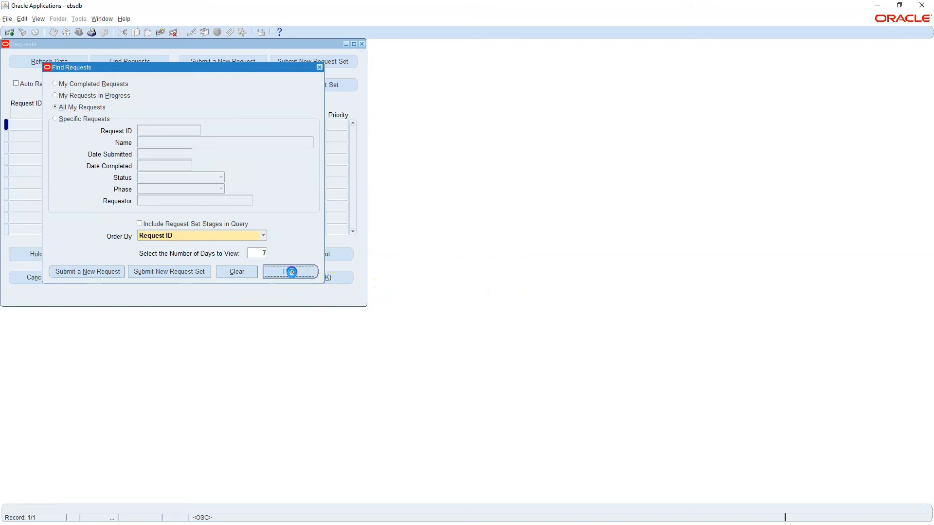
click(290, 272)
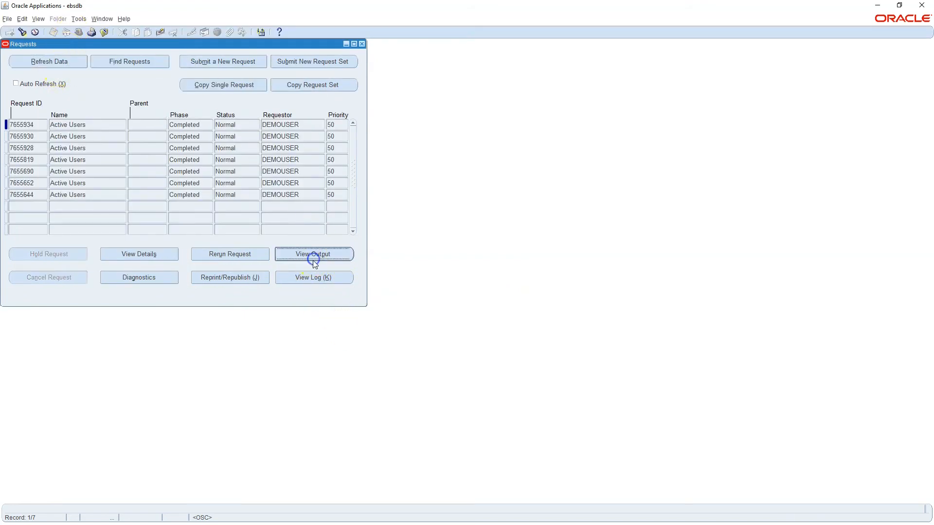
click(313, 254)
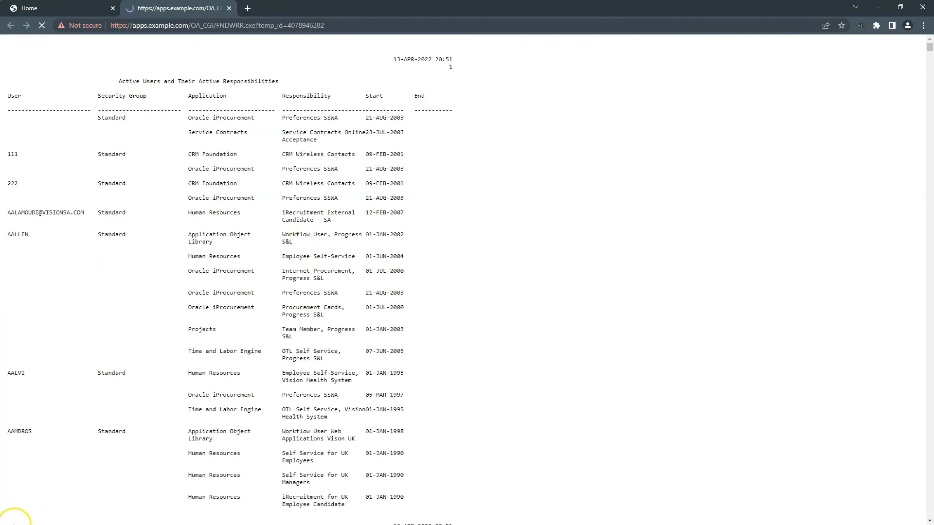
- Return to the EBS home page and confirm exiting the Oracle Applications forms session
click(54, 8)
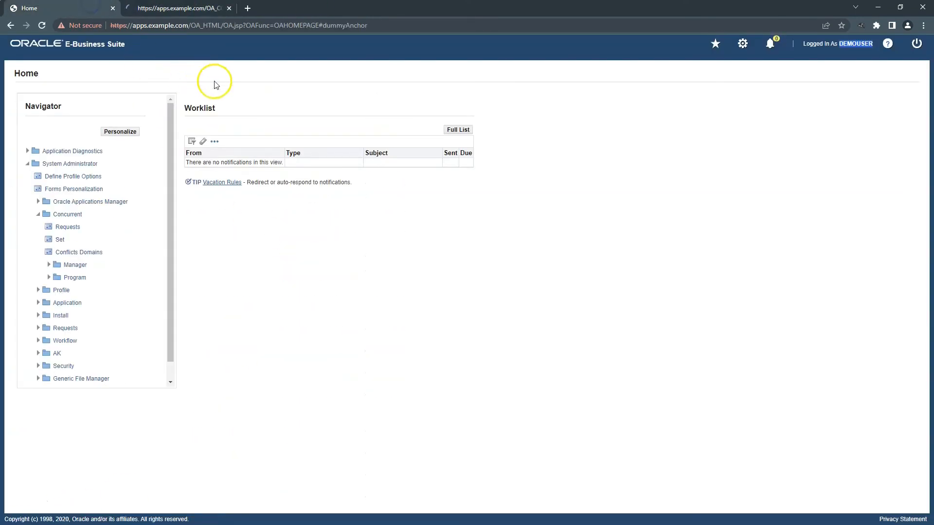
mouse_move(928, 6)
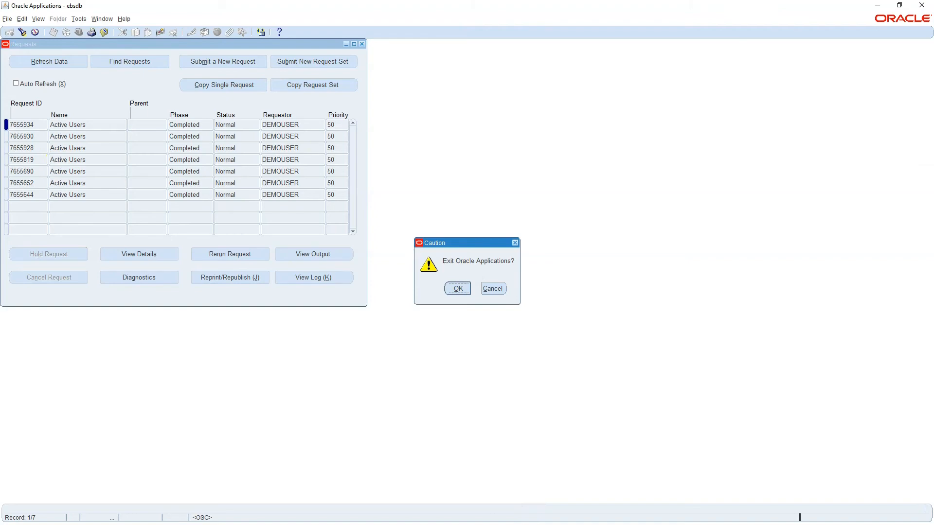
click(457, 288)
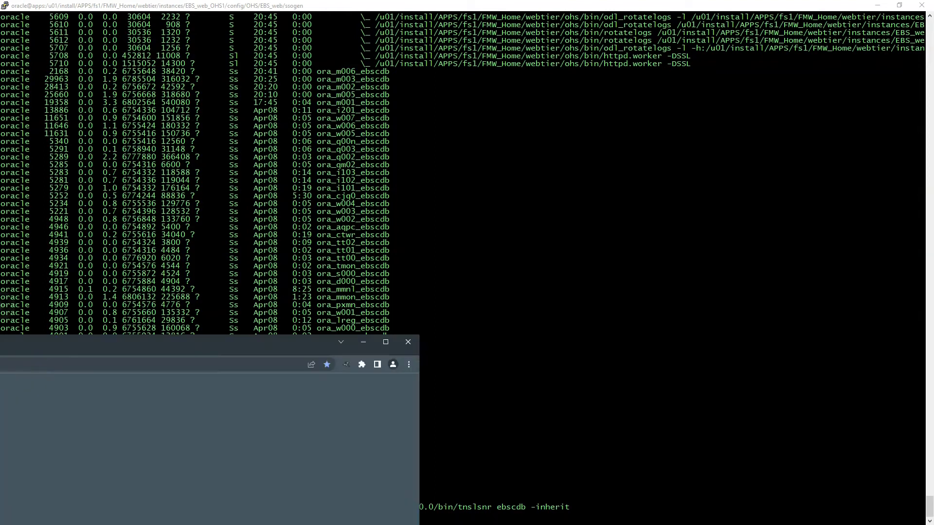
- Sign in to EBS through AppsLocalLogin.jsp with the local DEMOUSER credentials
text(https://apps.example.com/OA_HTML/AppsLocalLogin.jsp)
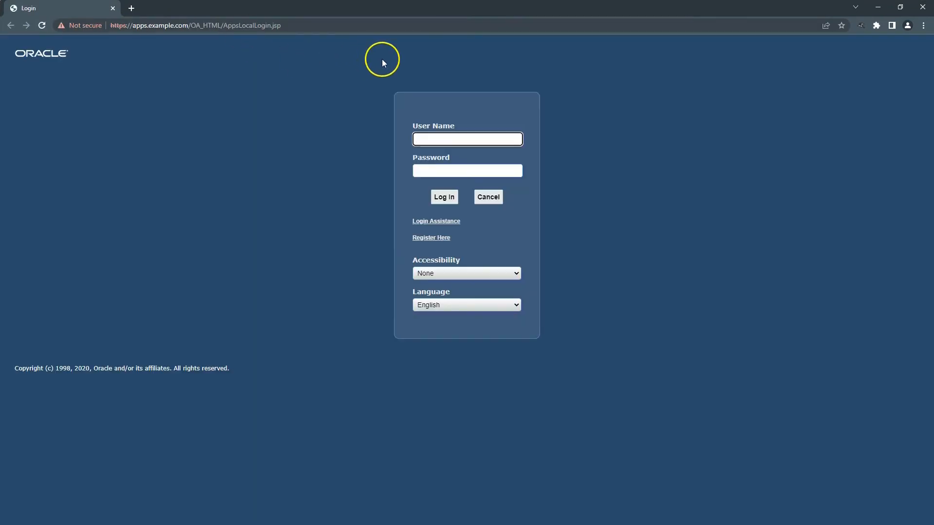
text(SYS)
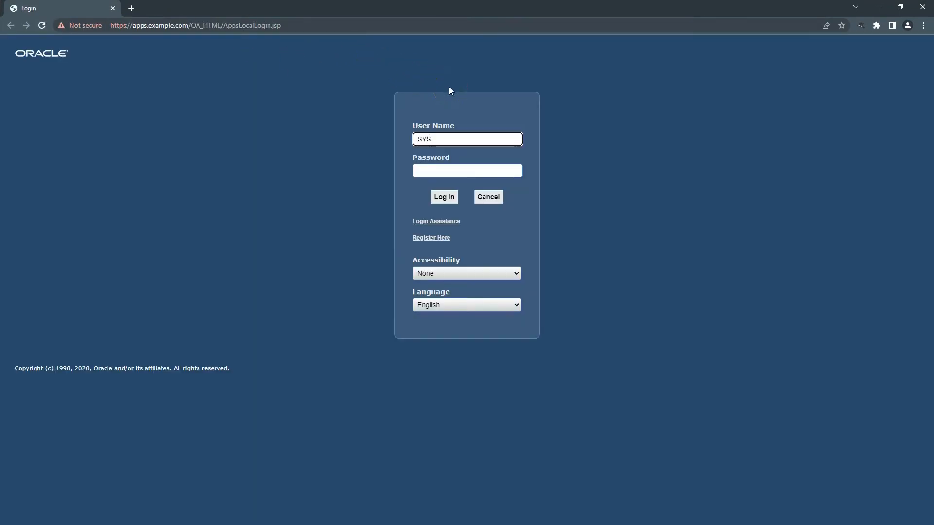
text(A)
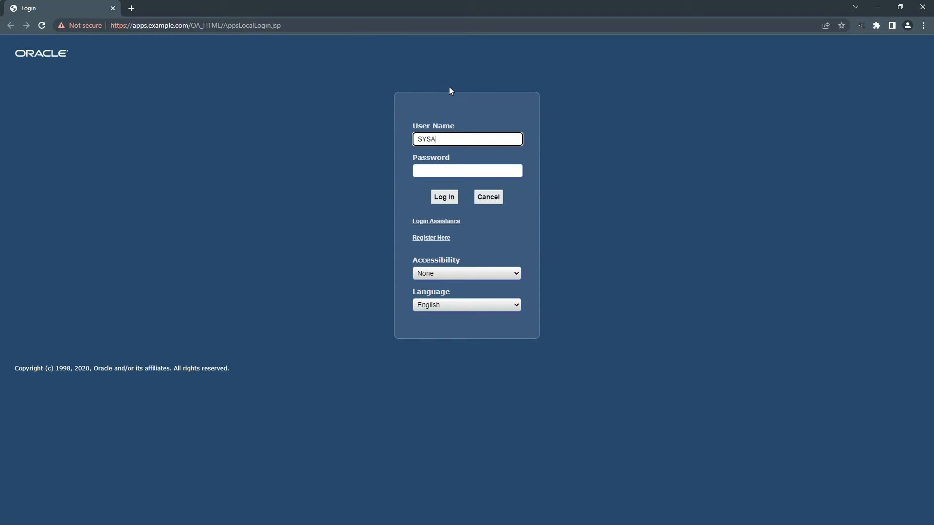
text(DEMOUSER)
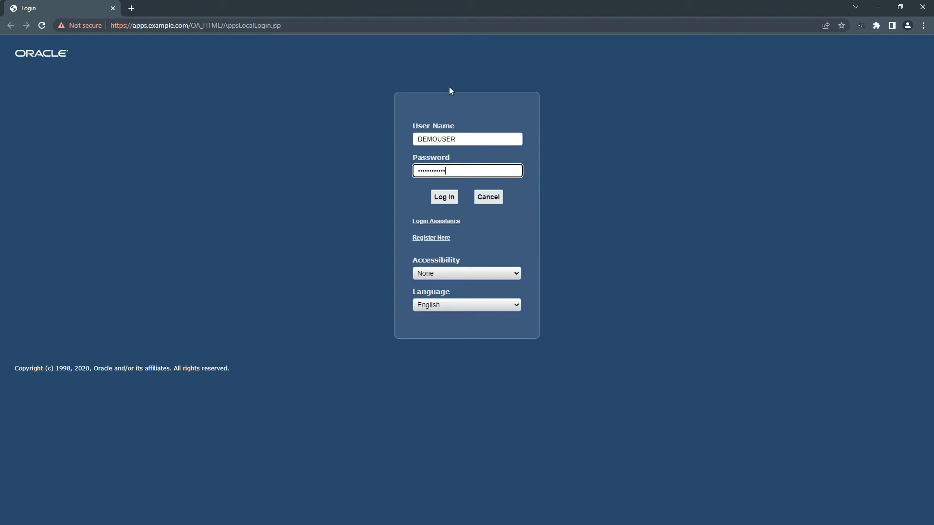
click(444, 197)
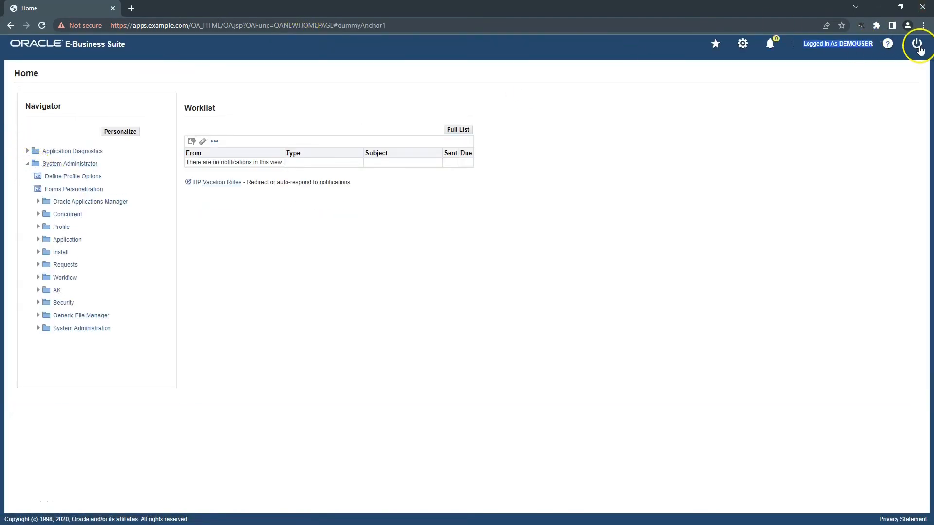
- Log out of EBS and point the browser at the AppsLogin URL to trigger SSO again
click(918, 43)
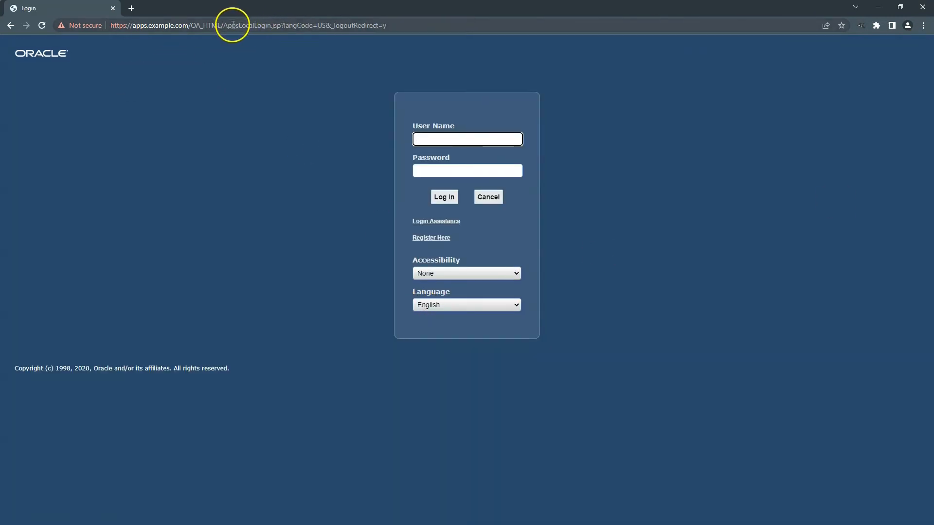
click(467, 139)
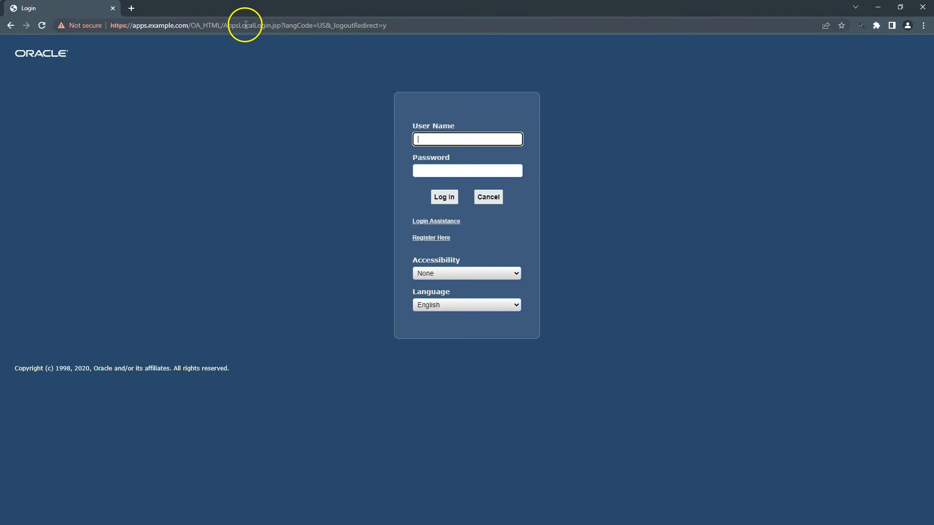
text(https://apps.example.com/OA_HTML/AppsLog)
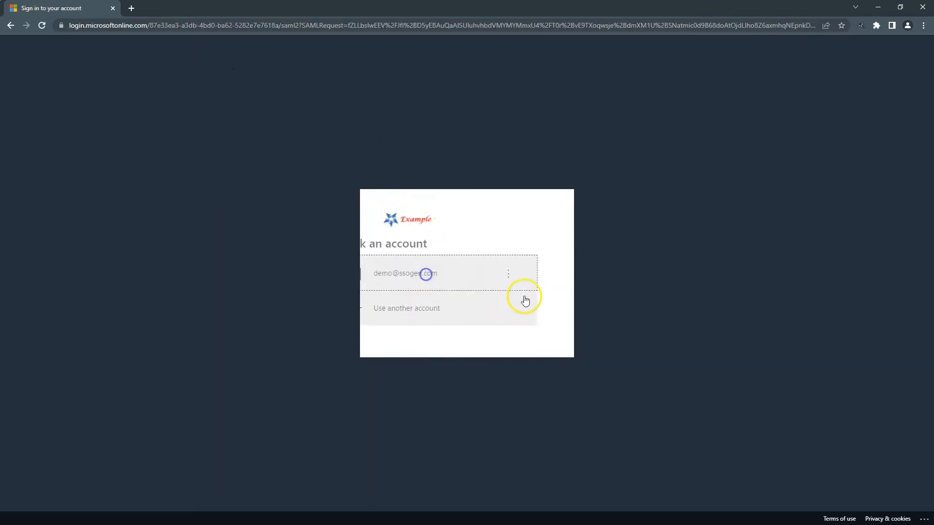
- Sign in with the saved Azure AD account, then log out of EBS using Global SSO Logout
click(404, 274)
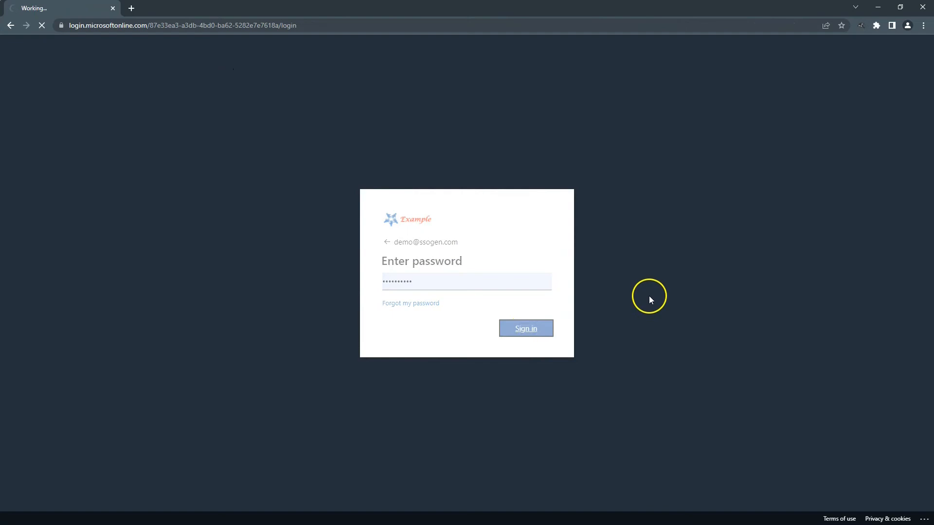
click(525, 327)
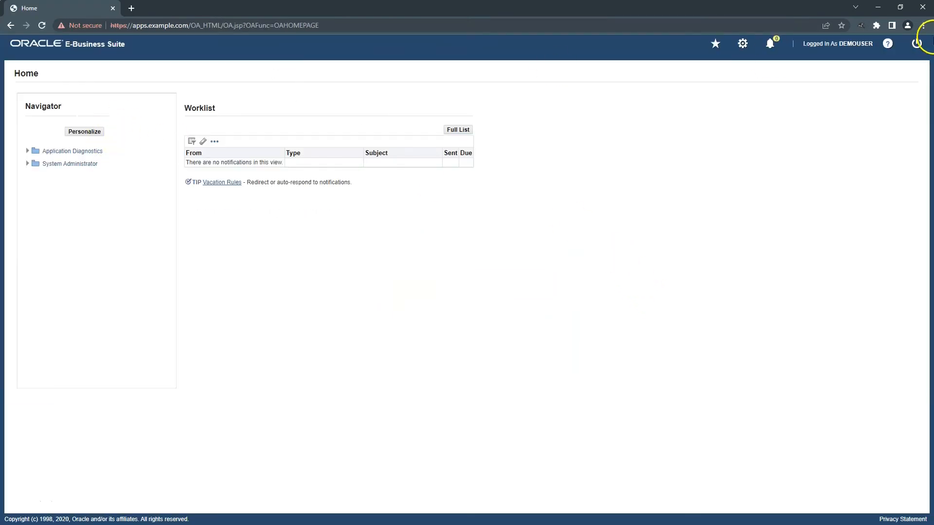
click(919, 44)
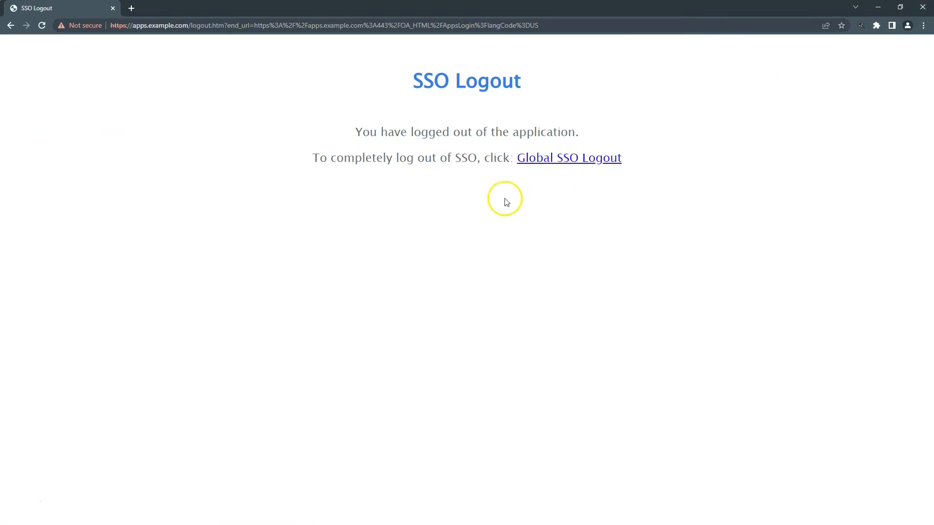
click(568, 158)
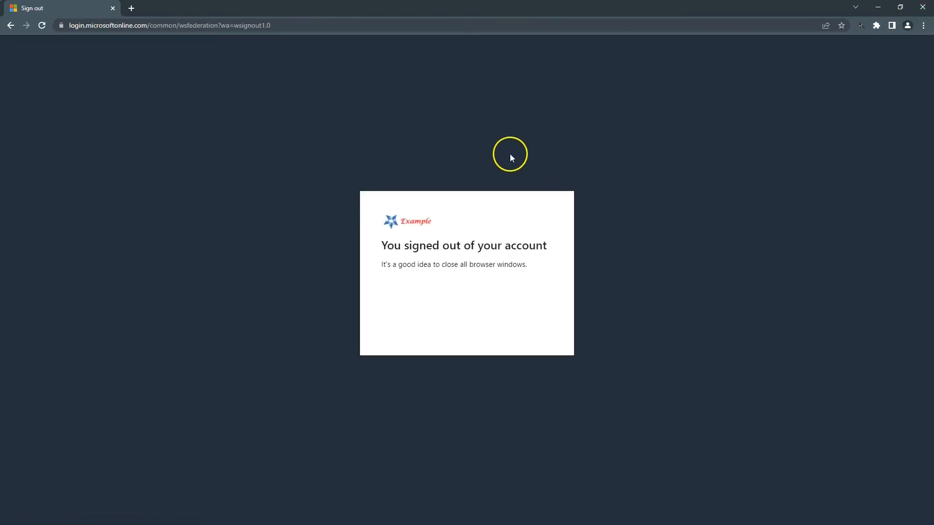
mouse_move(923, 7)
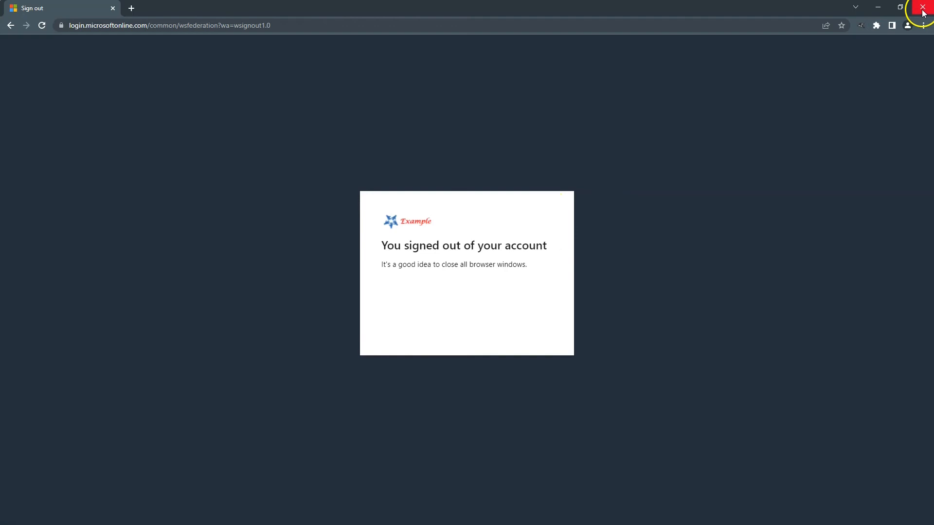